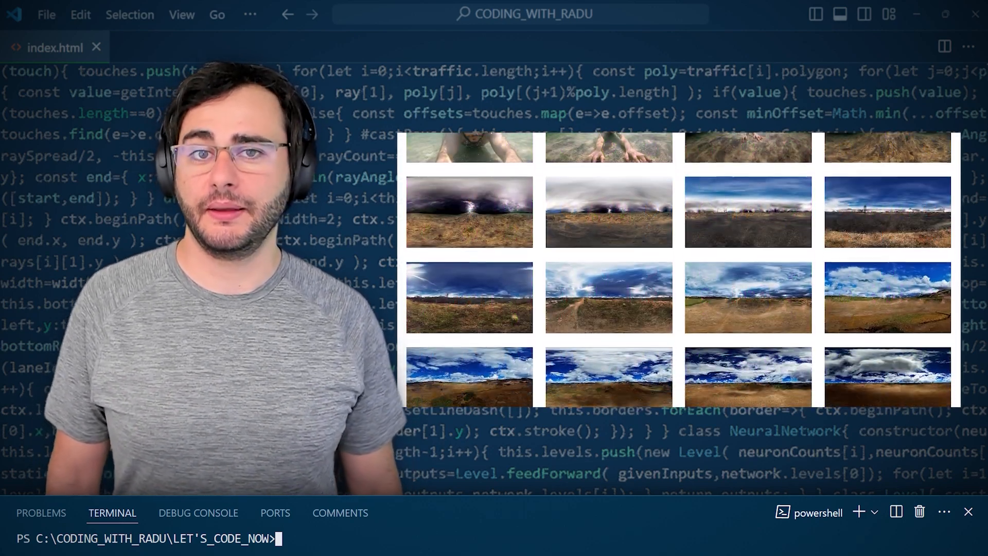
Run Generative Fill to generate scenery around the underwater photo on the empty canvas.
scroll(down, 3)
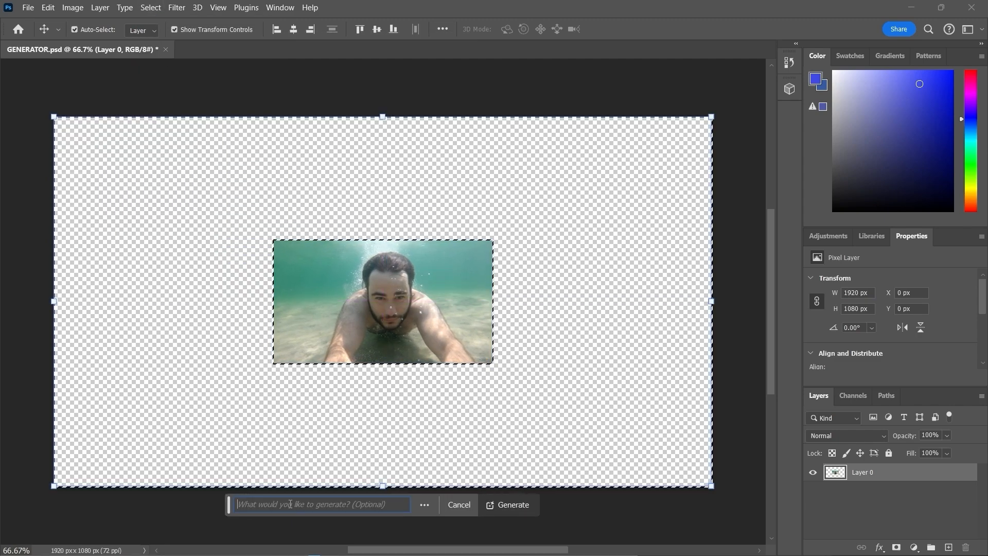
click(511, 504)
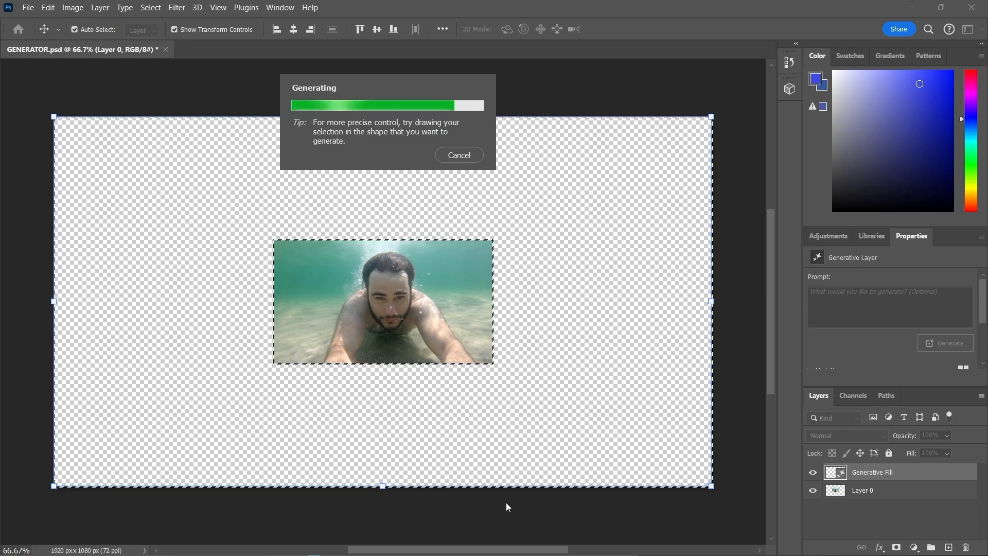
click(28, 8)
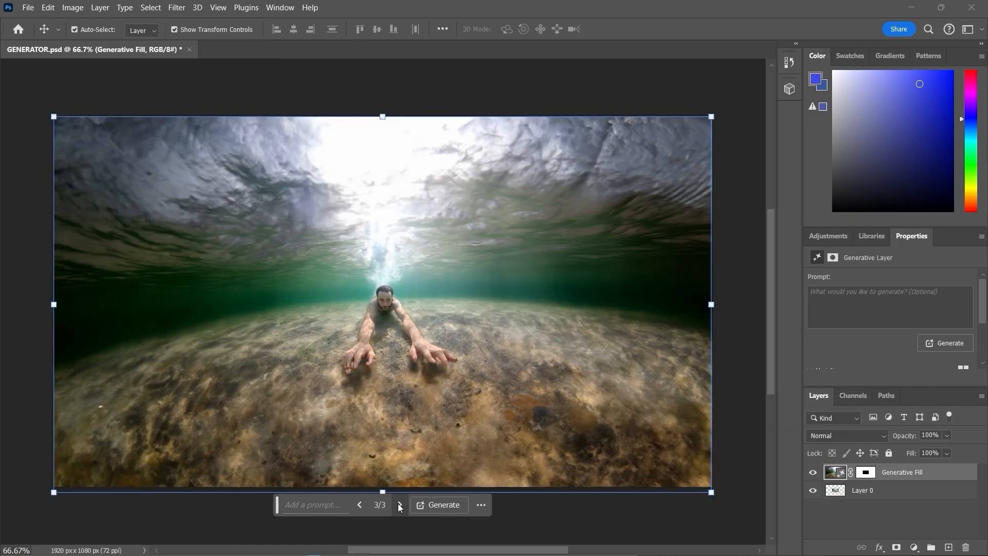
Cycle through the generated variations using the contextual task bar arrows.
click(359, 505)
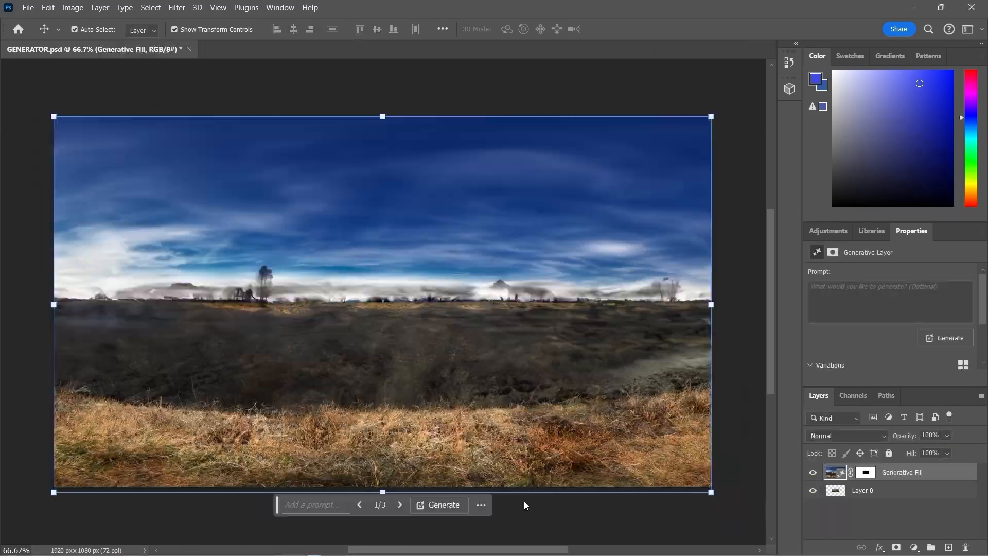
click(400, 504)
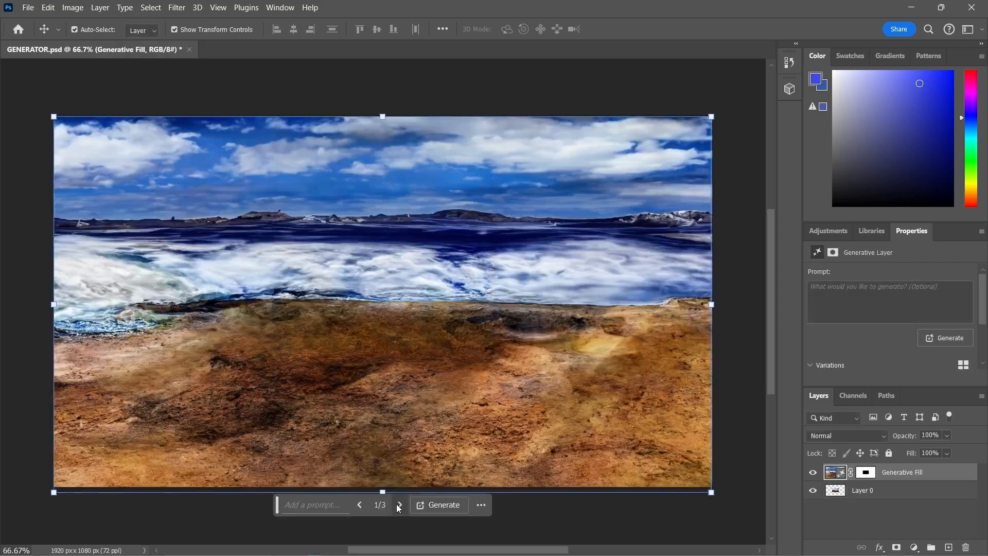
click(443, 504)
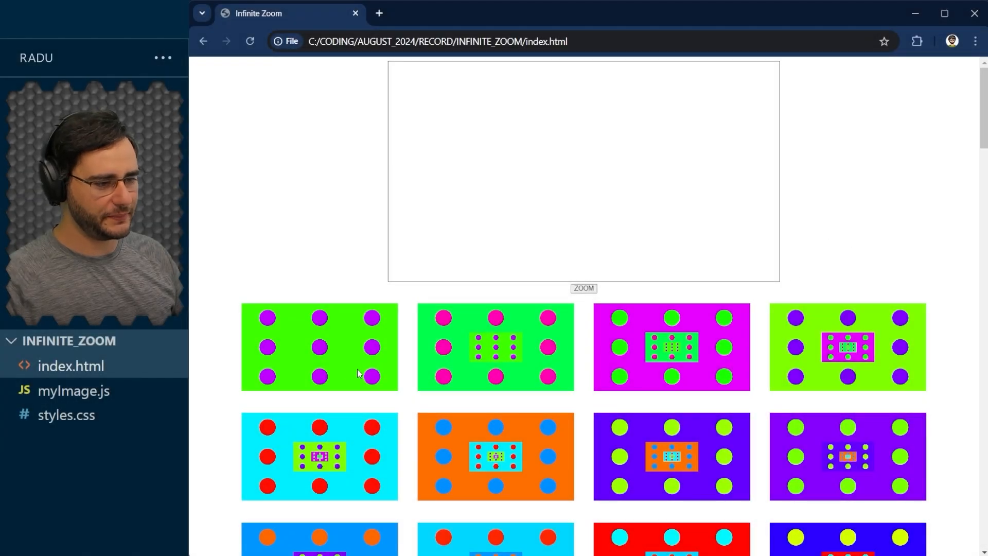
Scroll down the Infinite Zoom page to look over the grid of generated thumbnails.
scroll(down, 3)
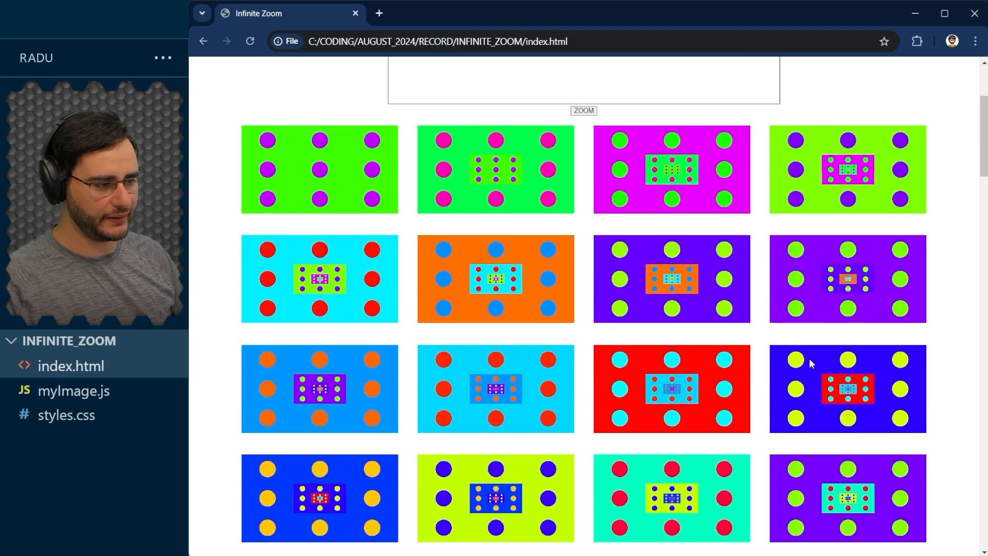
scroll(down, 3)
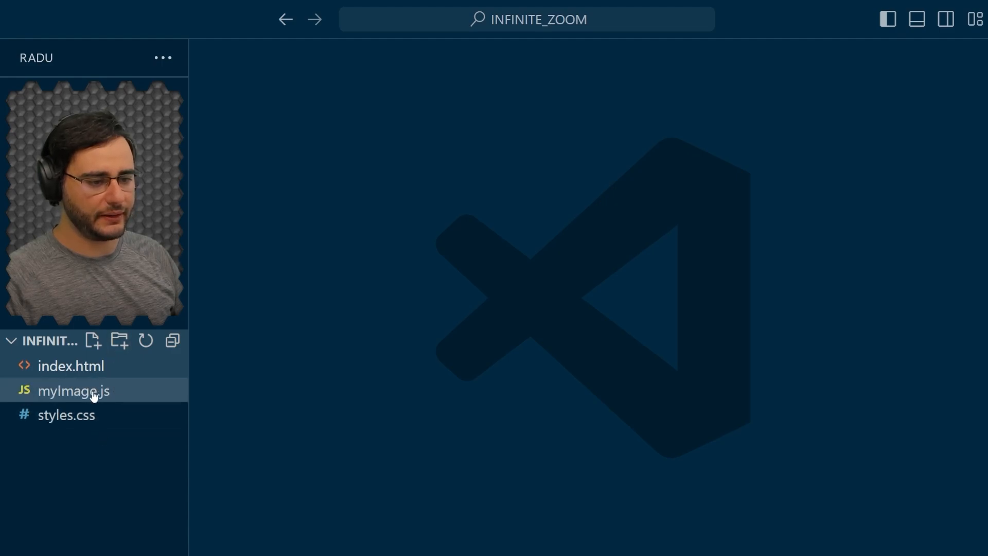
In myImage.js, call this.#addEventListeners() from the MyImage constructor.
click(74, 390)
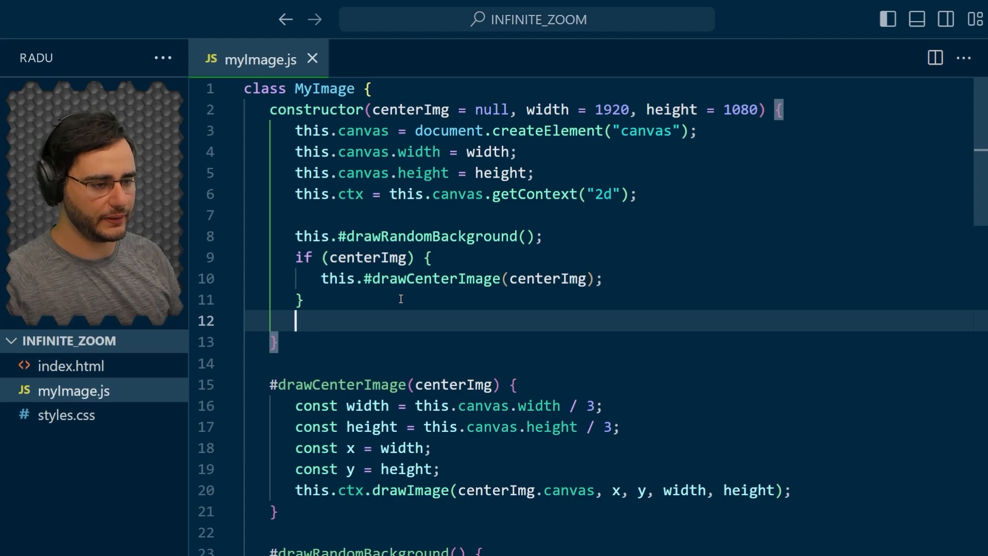
text(this.#addEvent)
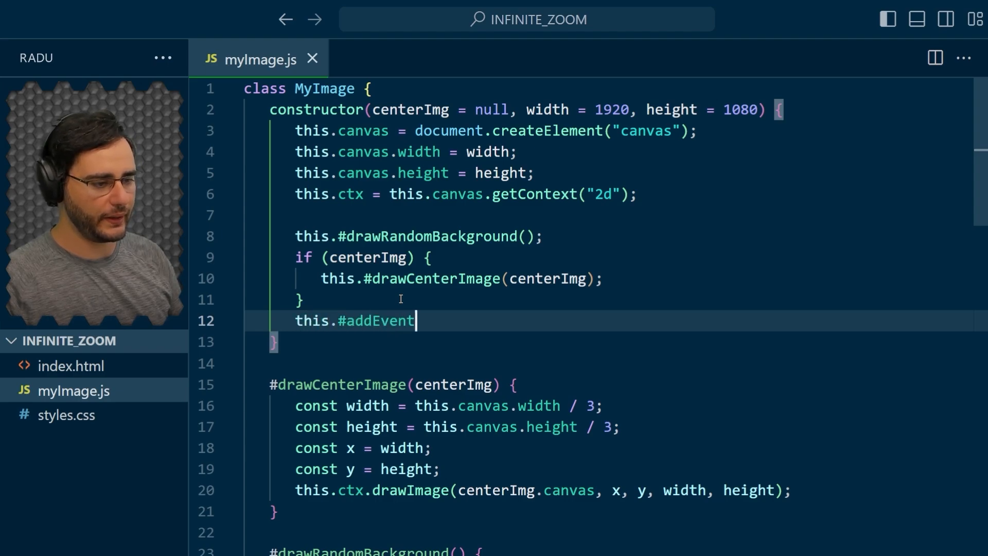
text(Listeners();)
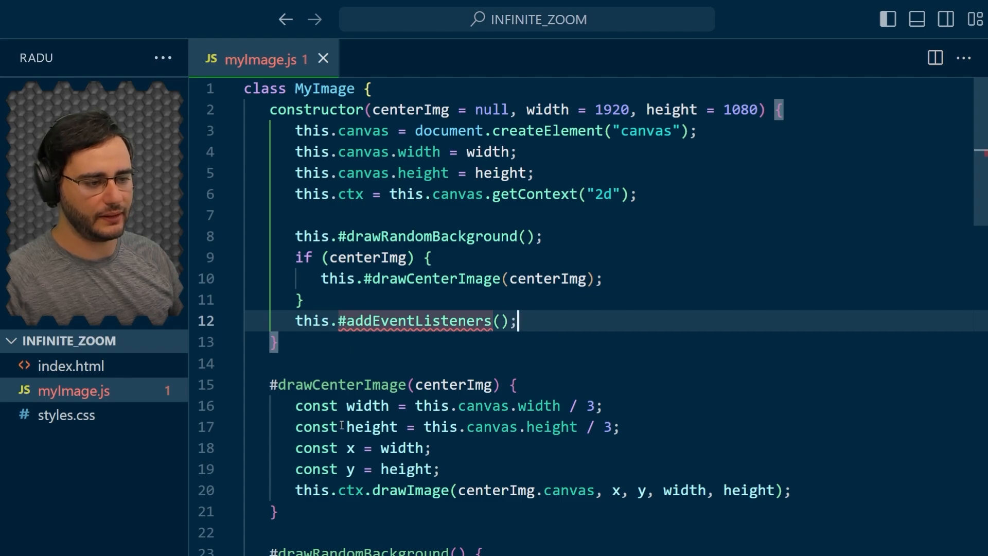
Define the private #addEventListeners() method further down in MyImage.
scroll(down, 3)
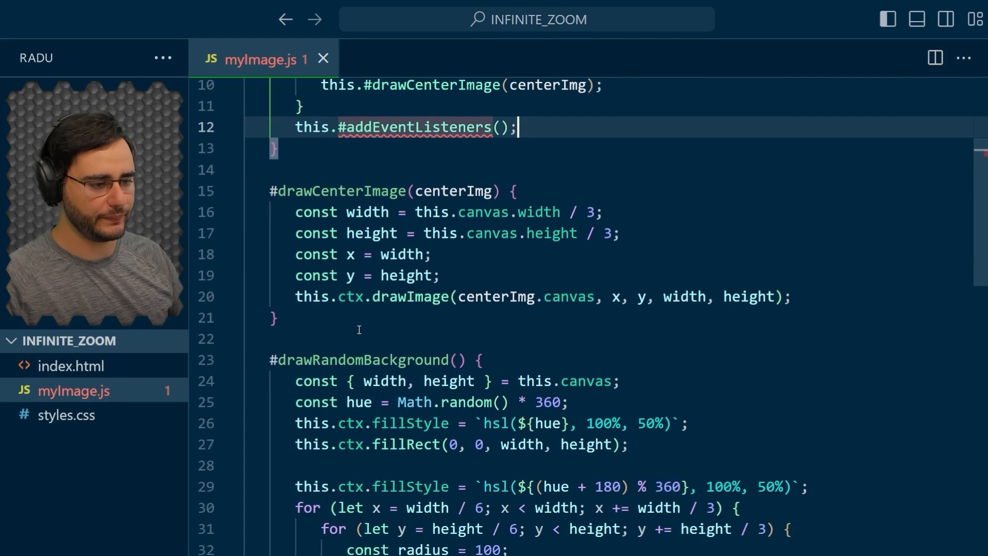
scroll(down, 3)
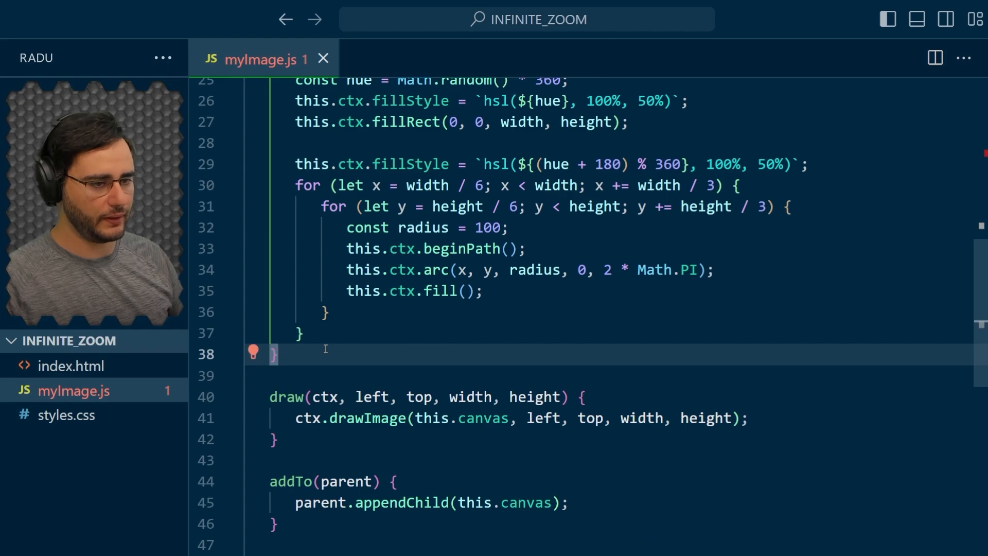
text(#)
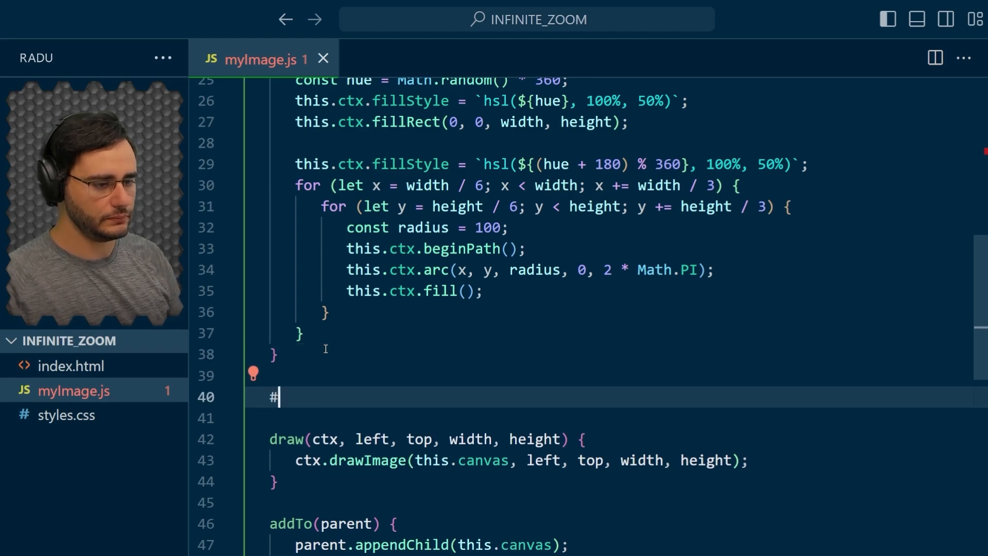
text(addEventListene)
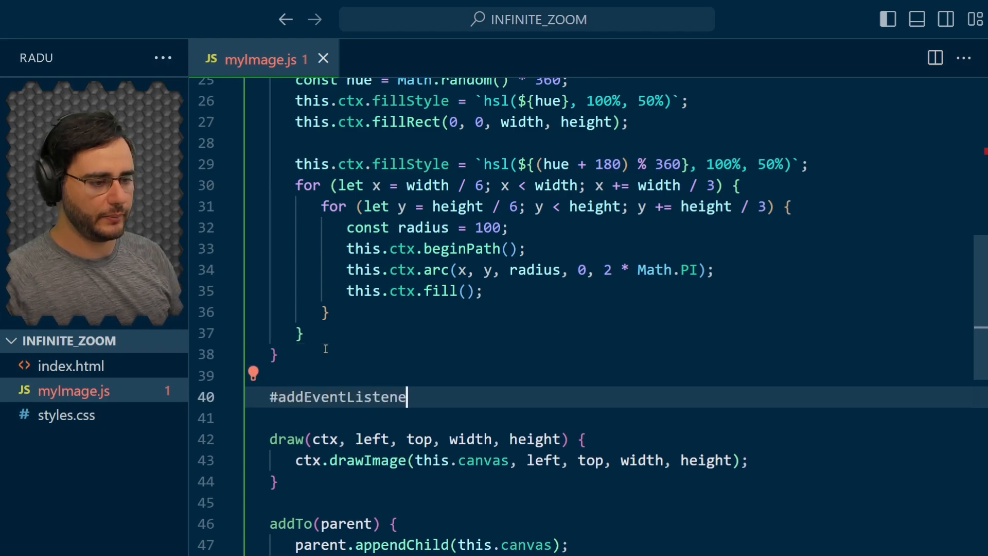
text(rs() {)
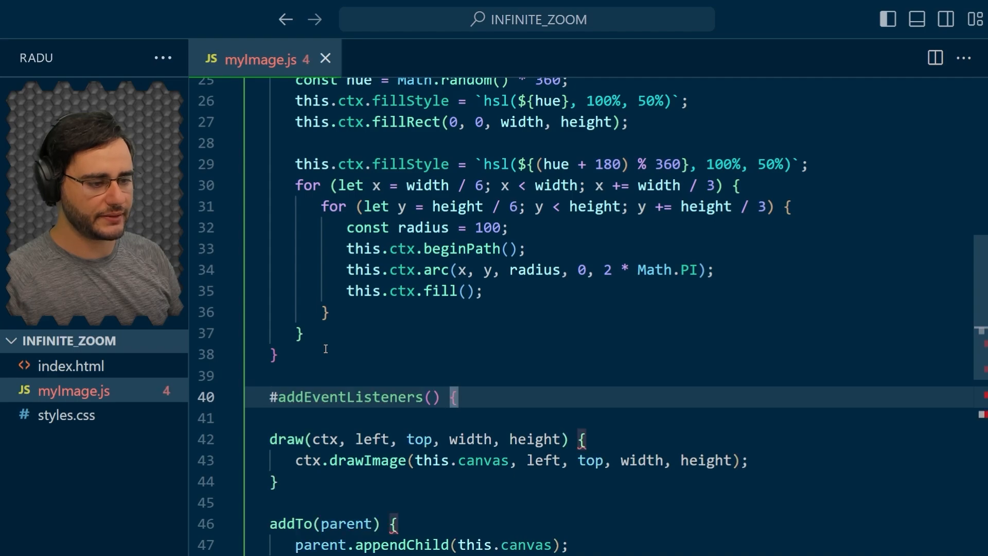
Add canvas dragover and drop listeners that call e.preventDefault().
text(this.canvas.addEv)
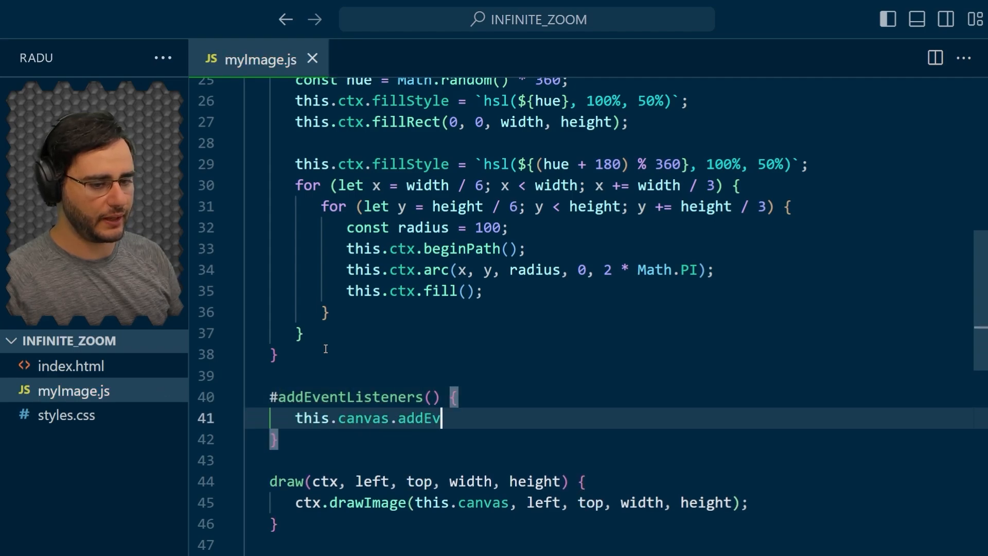
text(entListener("d)
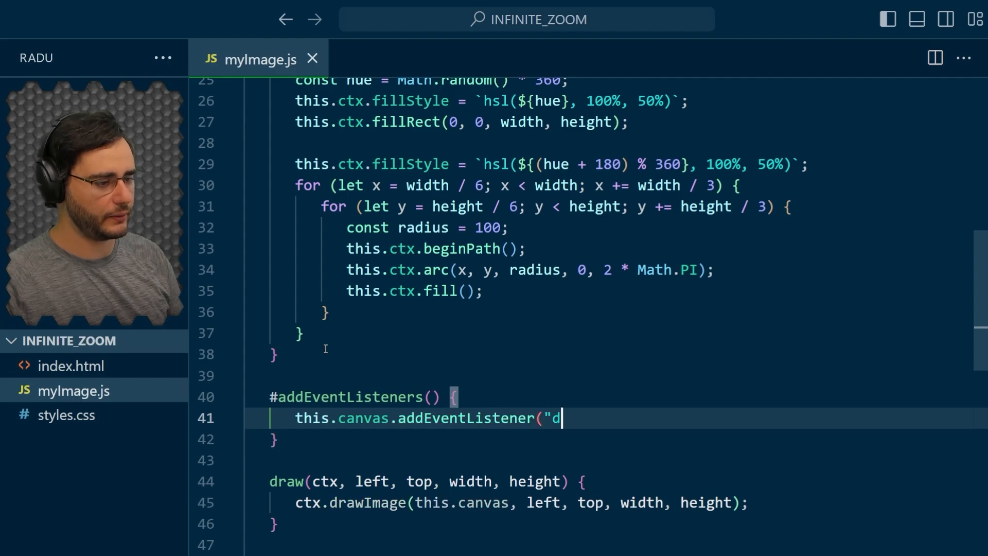
text(ragover", ()
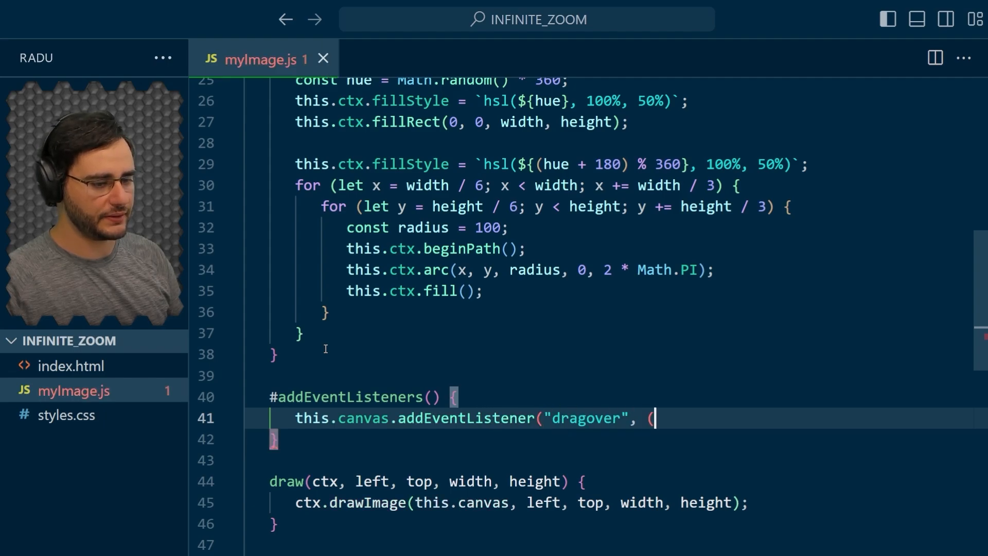
text(e) => e.prevent)
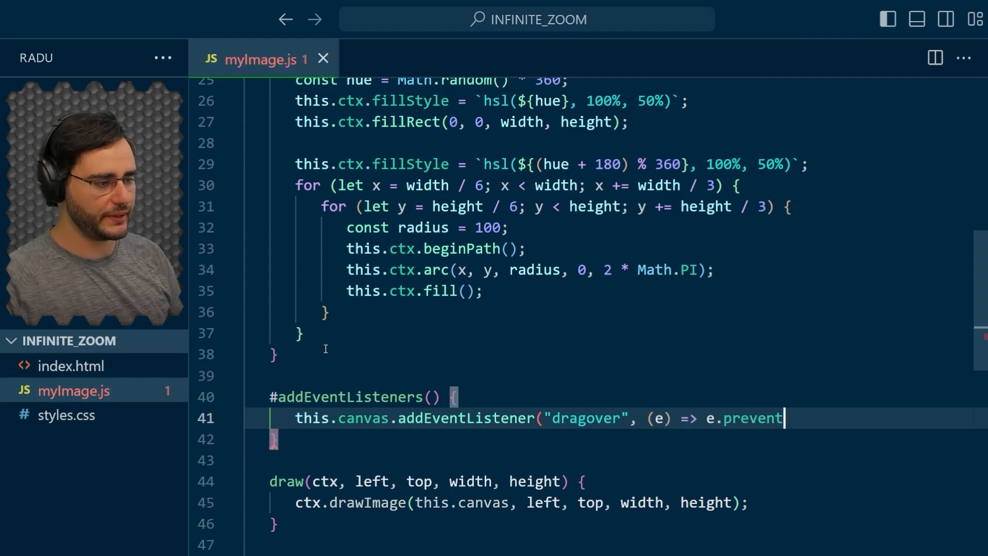
text(Default());)
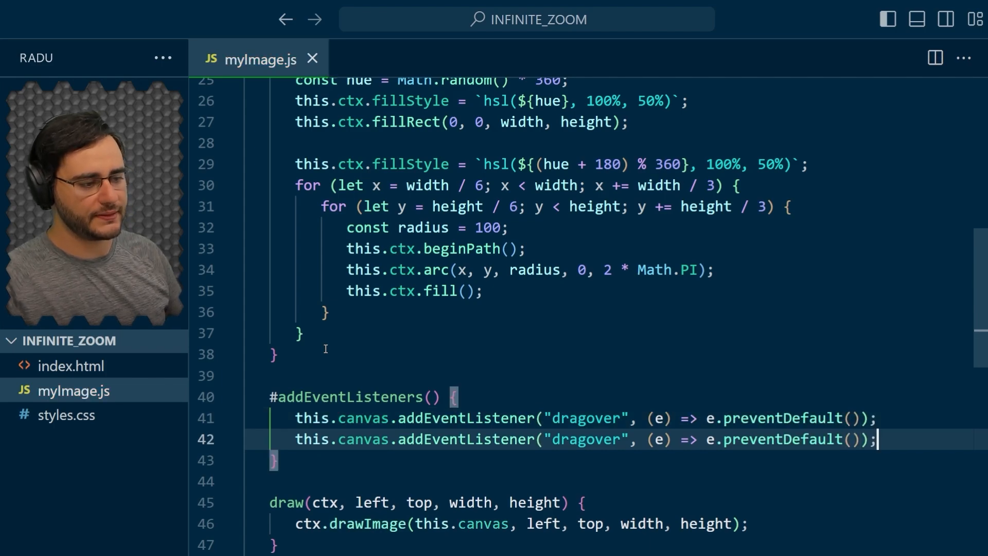
double_click(586, 439)
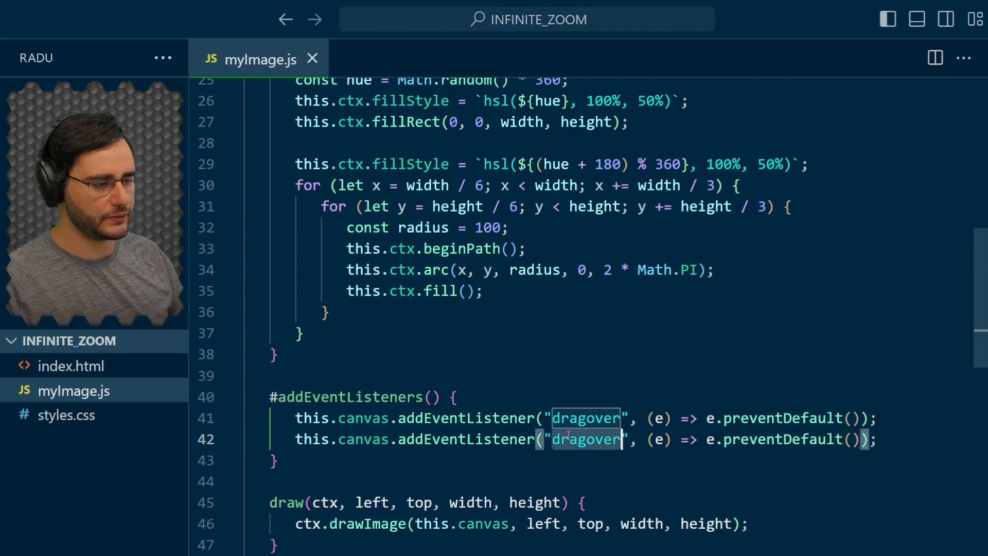
text(drop)
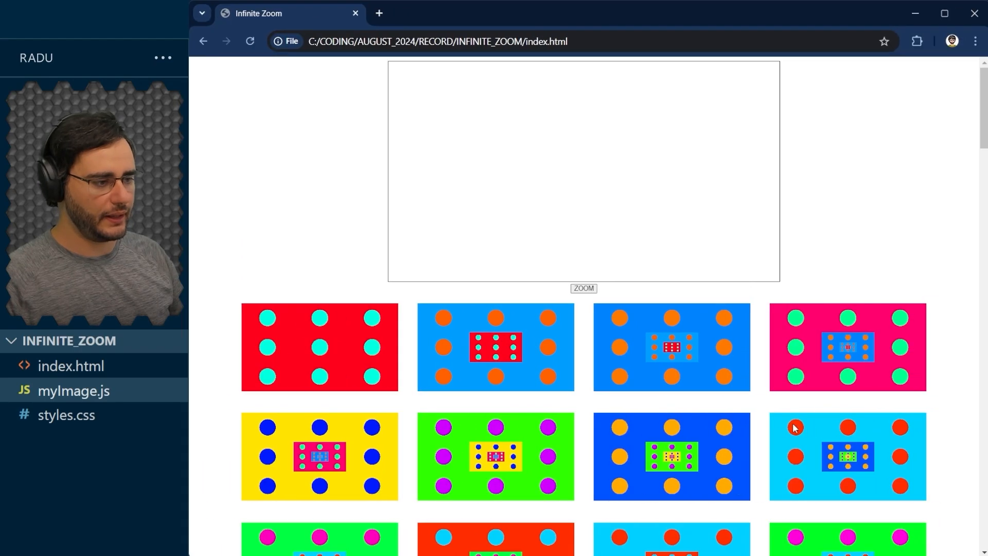
mouse_move(323, 240)
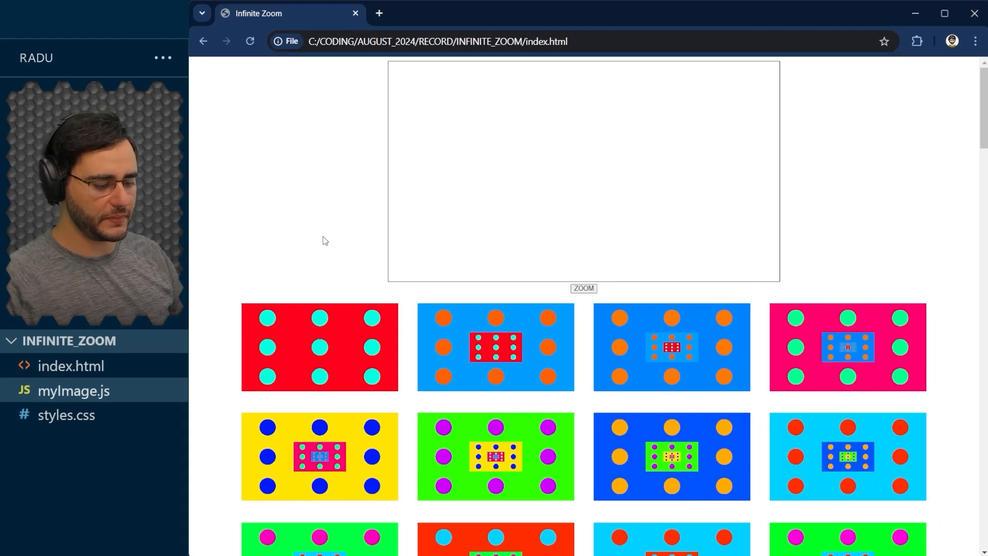
mouse_move(499, 364)
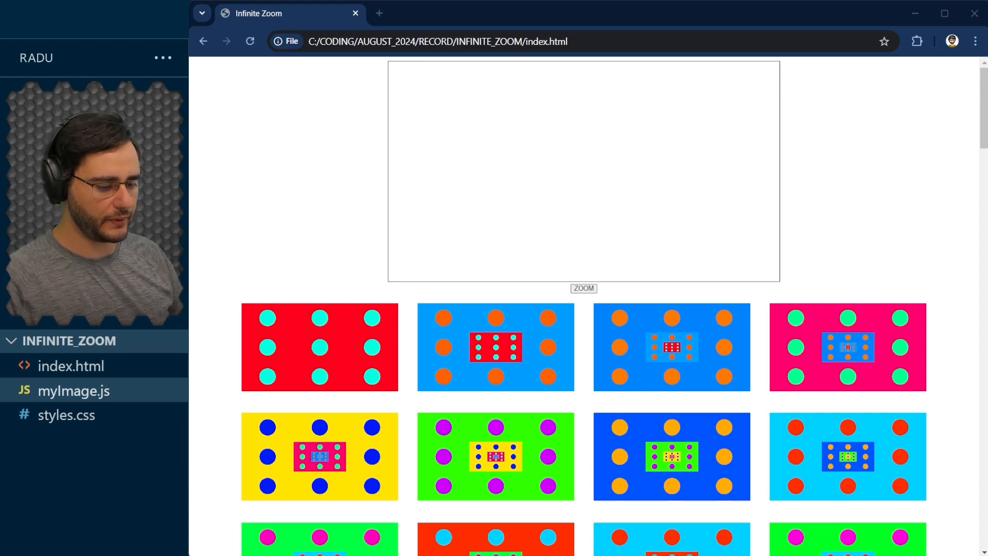
mouse_move(324, 357)
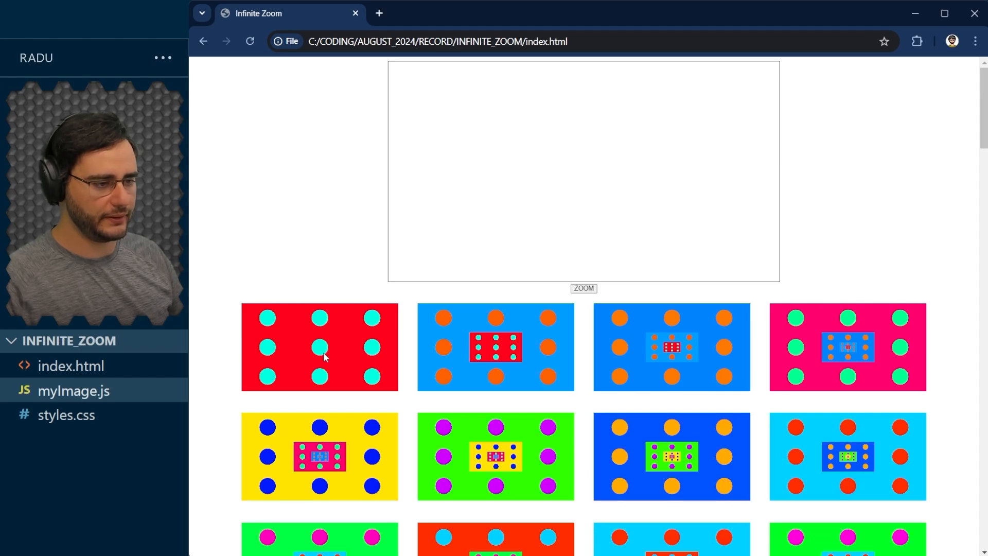
mouse_move(302, 349)
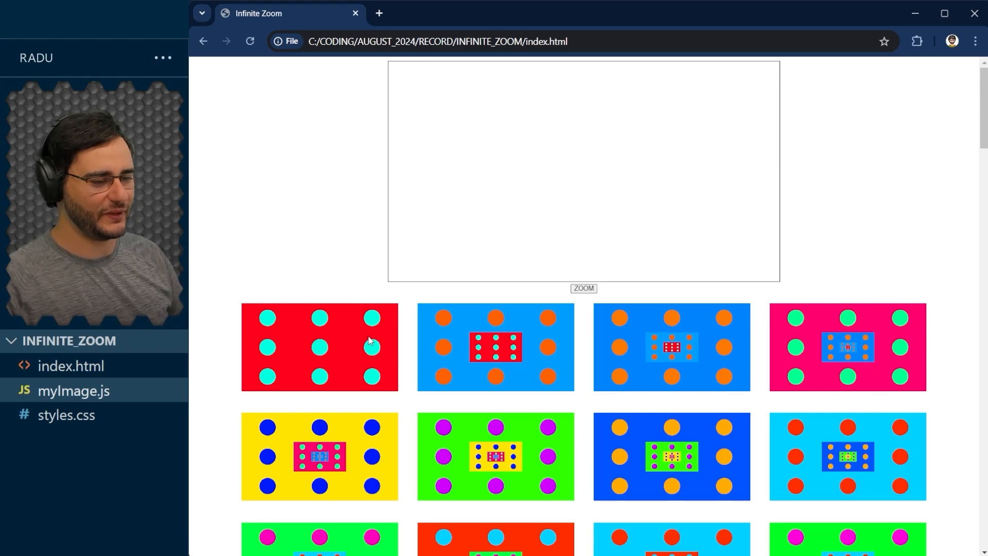
mouse_move(338, 344)
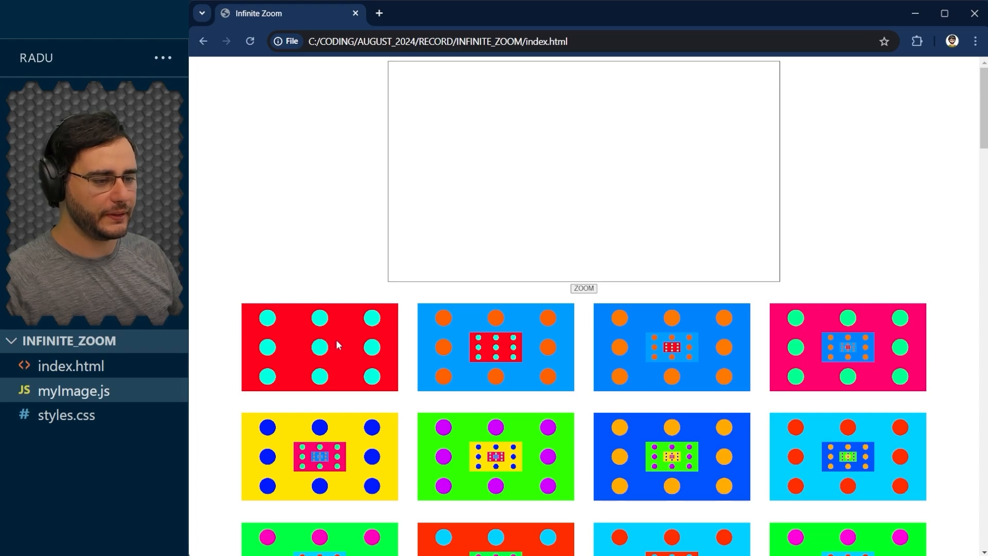
mouse_move(316, 183)
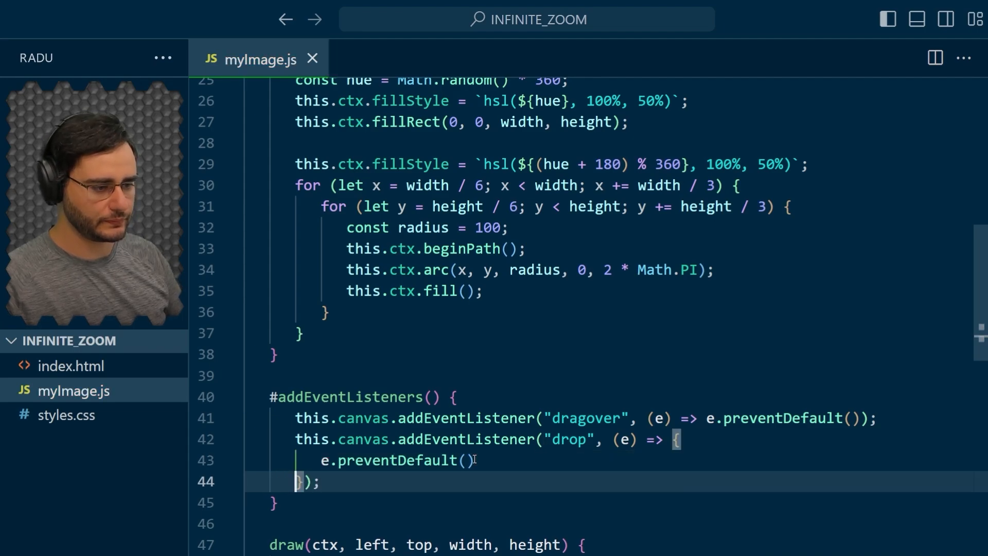
In the drop handler, take e.dataTransfer.files[0] and call this.loadAndDrawImage(file) when its type starts with "image/".
text(;)
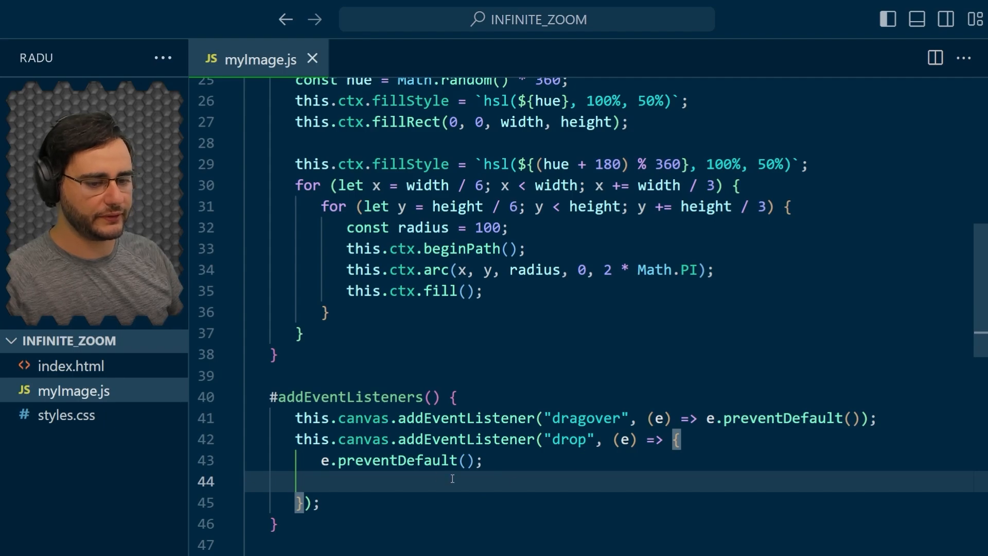
text(const f)
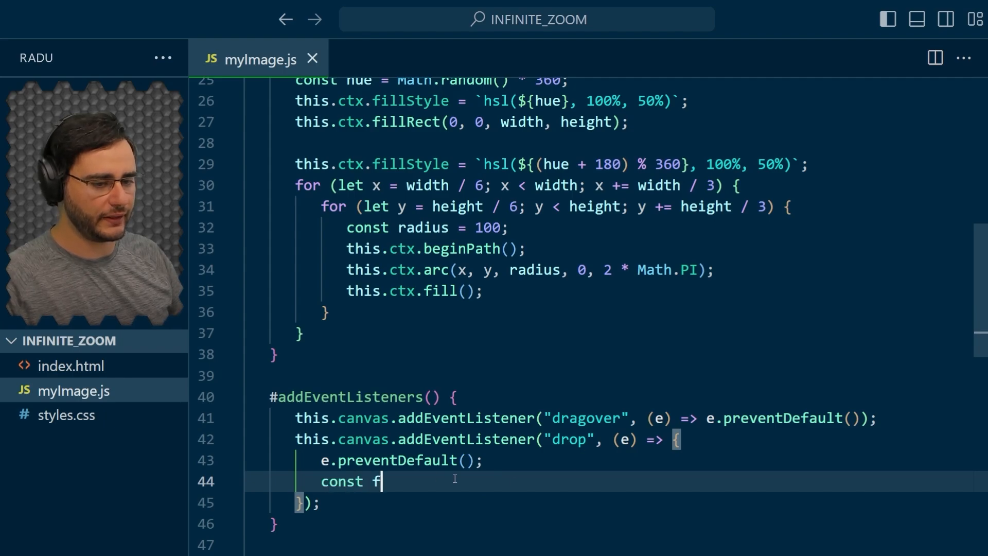
text(ile = e.dataTr)
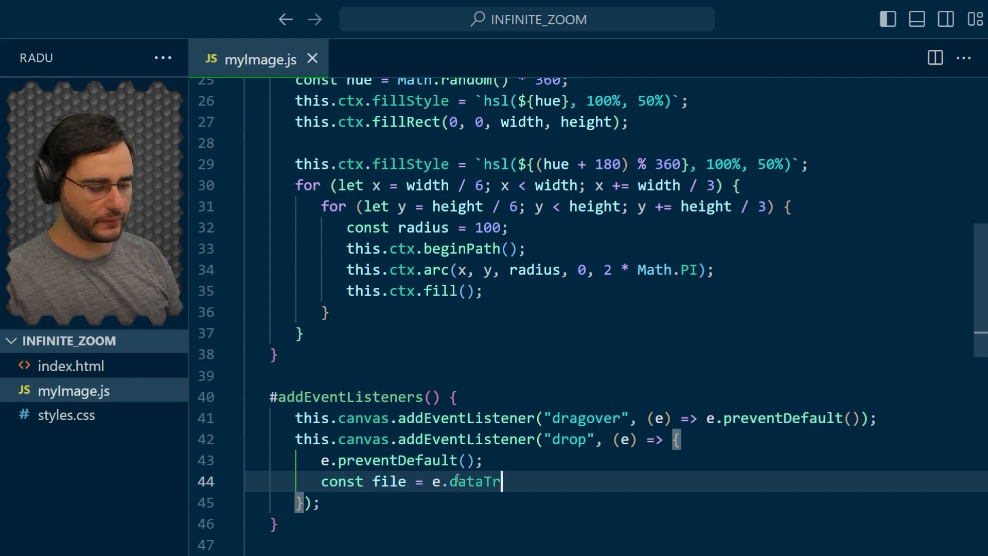
text(ansfer.files[0];)
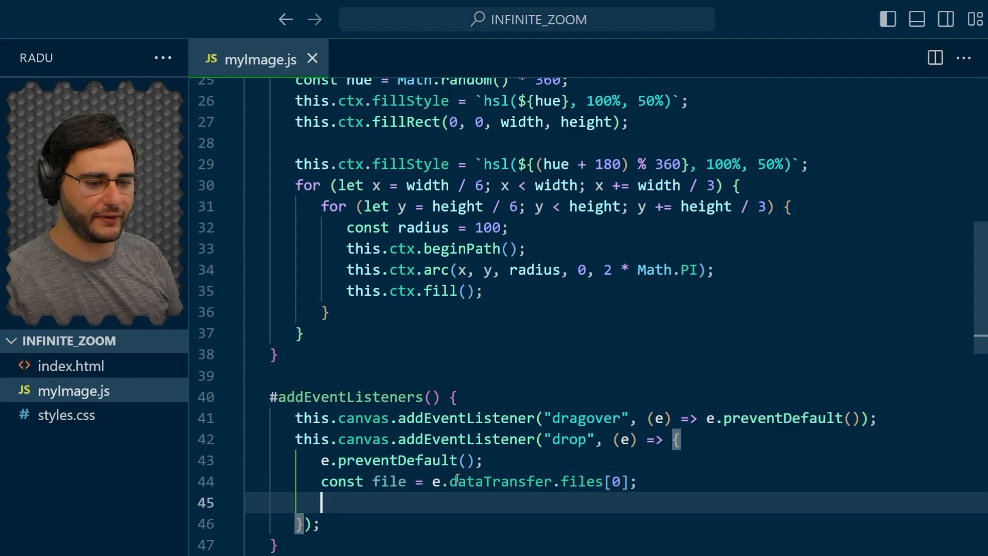
text(if (file && f)
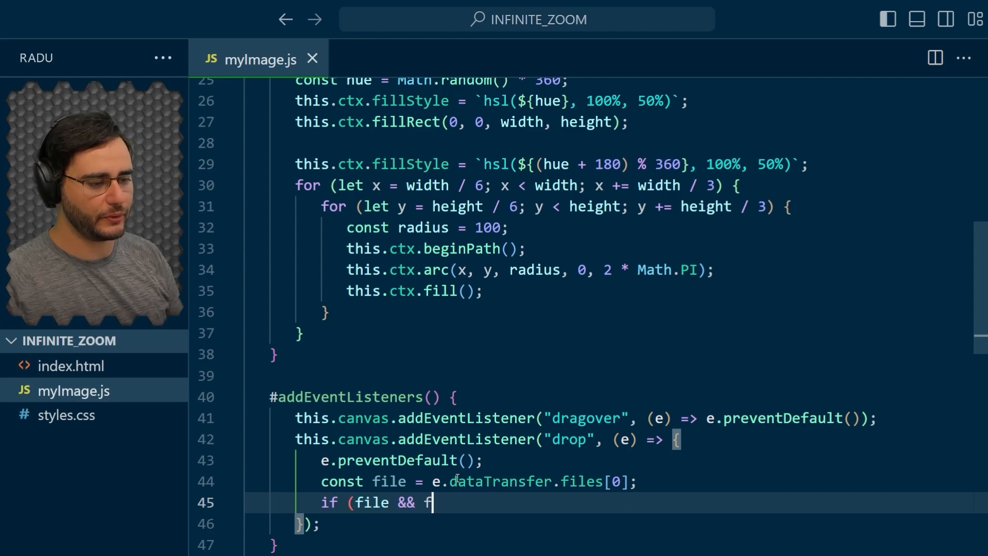
text(ile.type.sta)
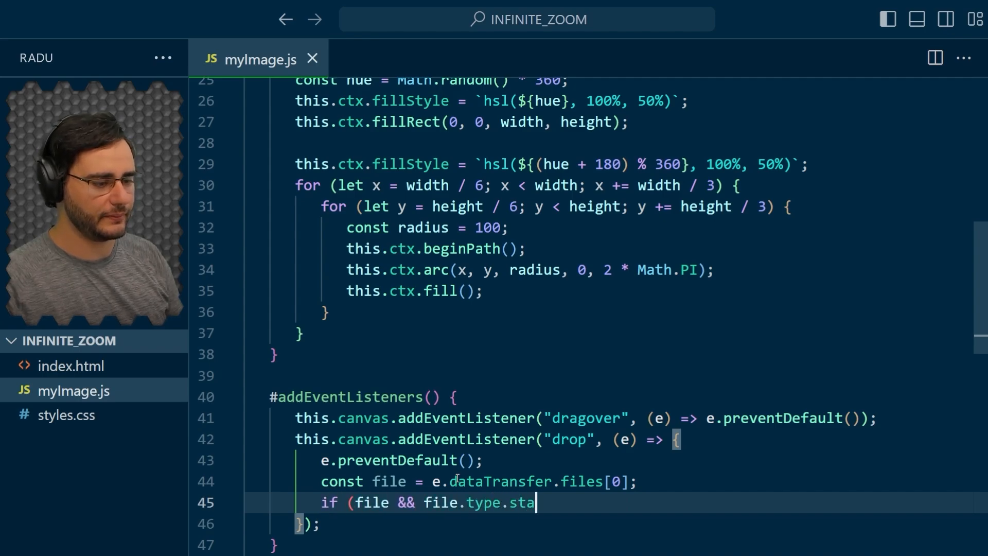
text(rtsWith("image/)
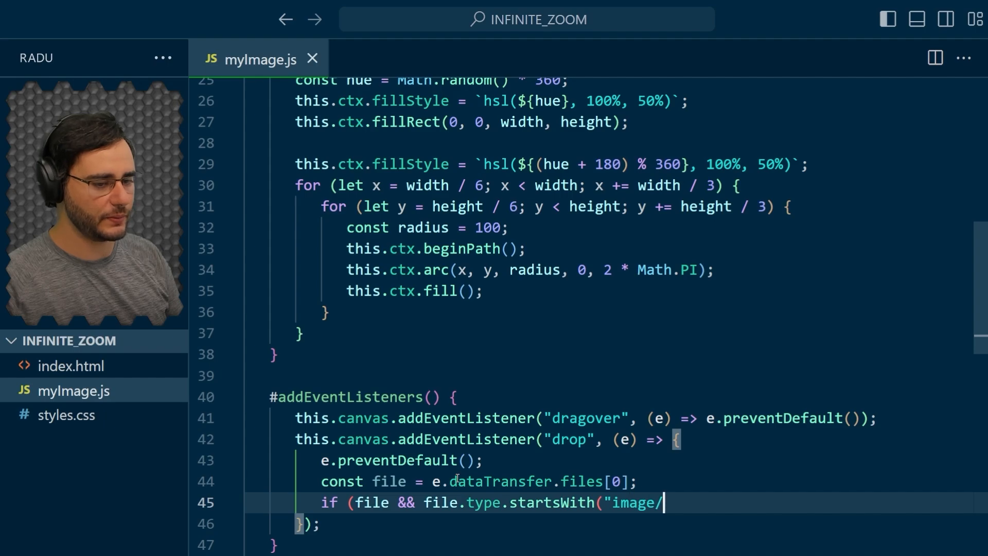
text(")) {)
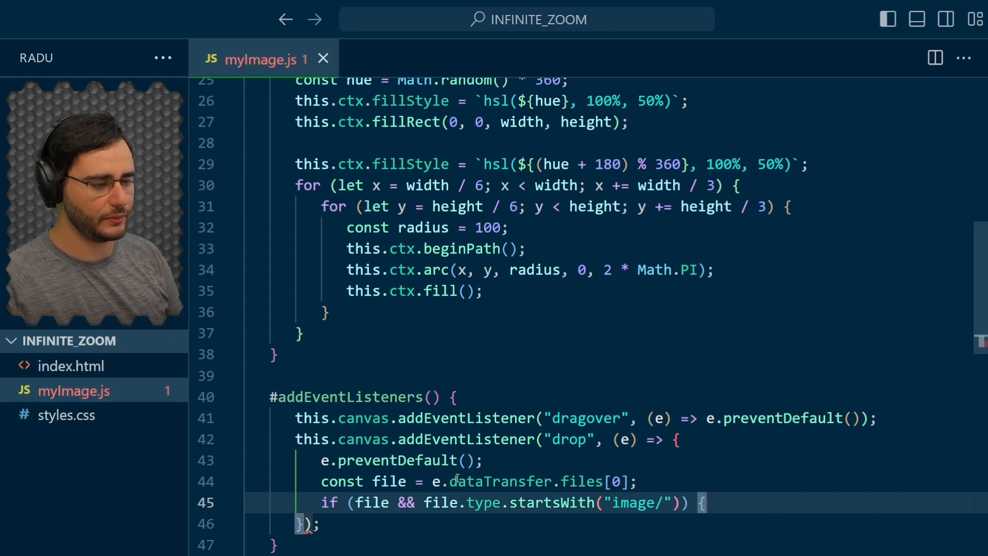
text(this)
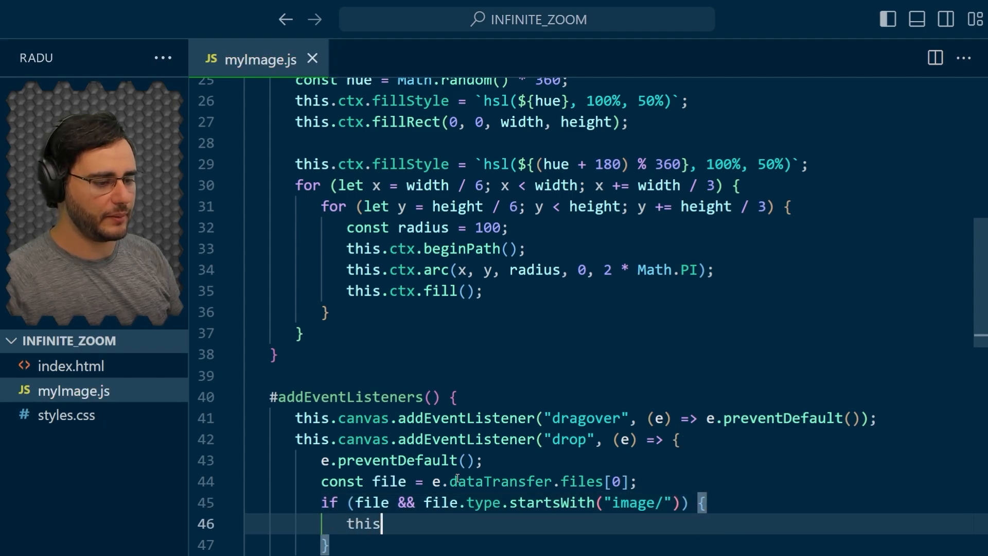
text(.loadAndDrawIm)
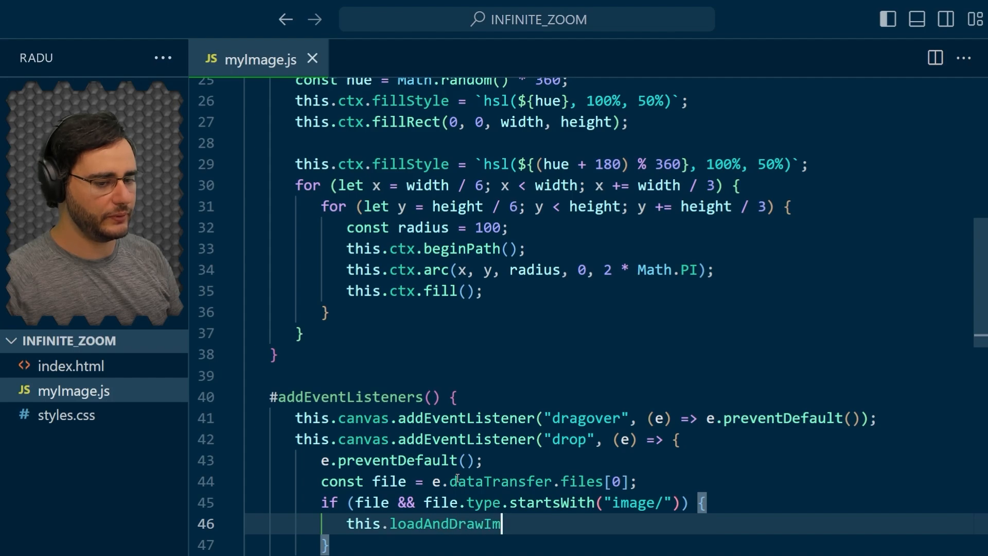
text(age(file);)
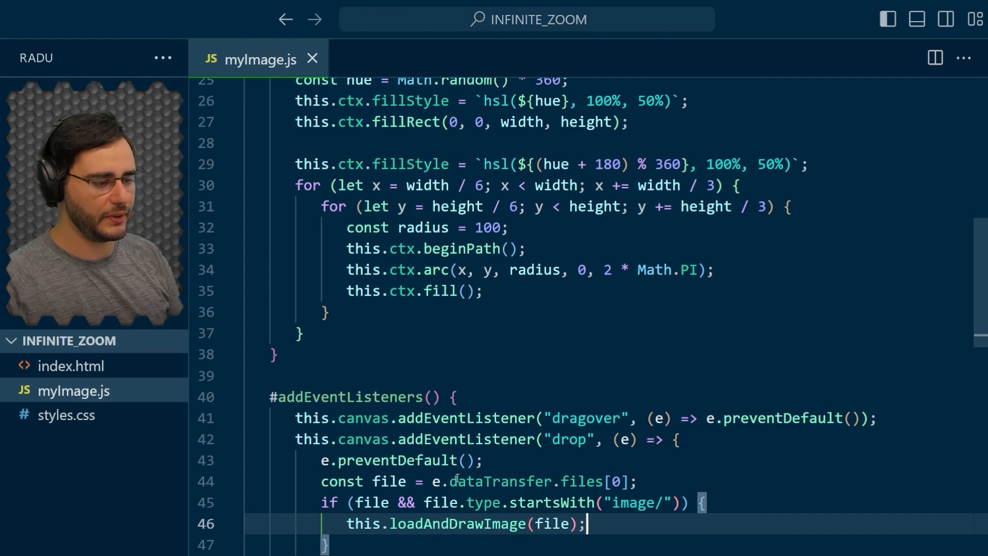
Add a loadAndDrawImage(file) method that creates a FileReader and reads the file as a data URL.
scroll(down, 3)
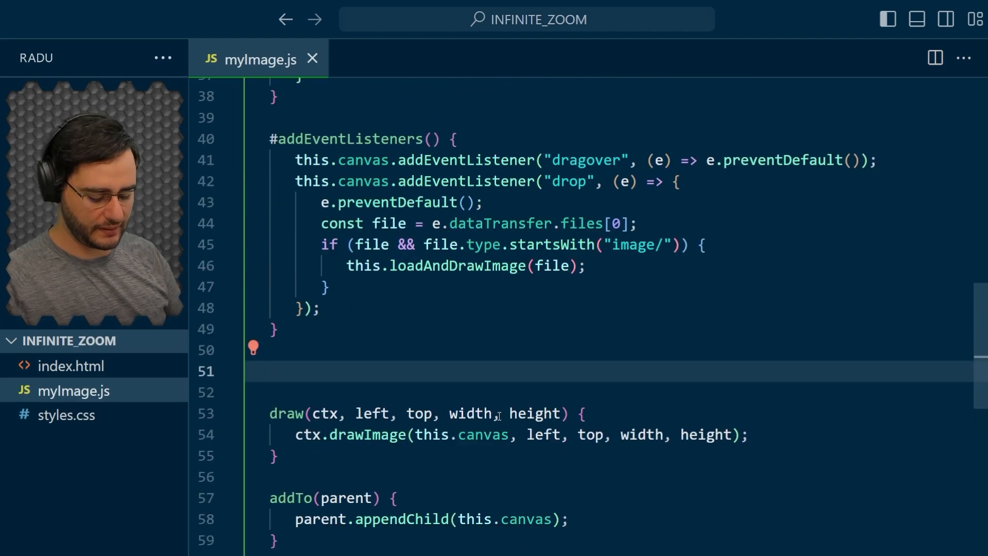
text(loadAndDraw)
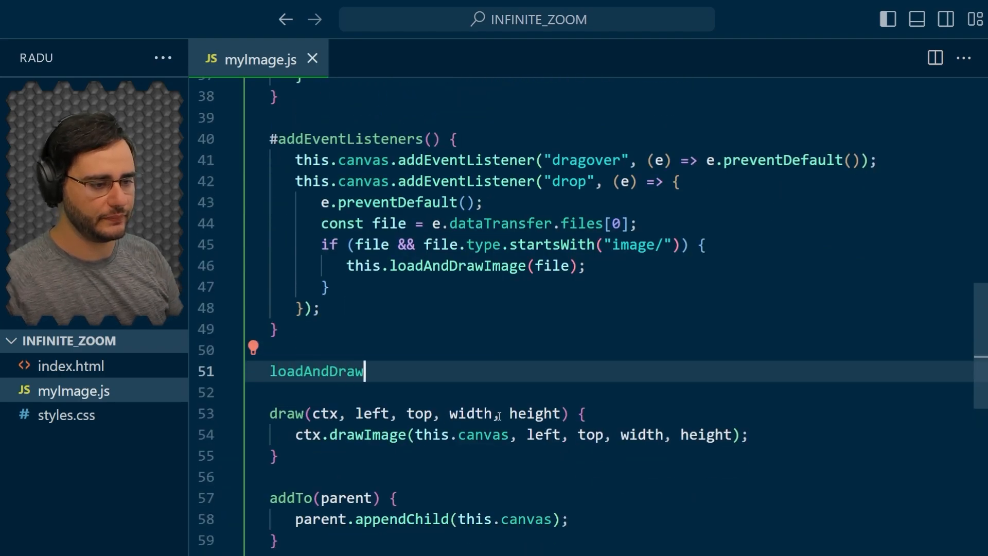
text(Image(file) {)
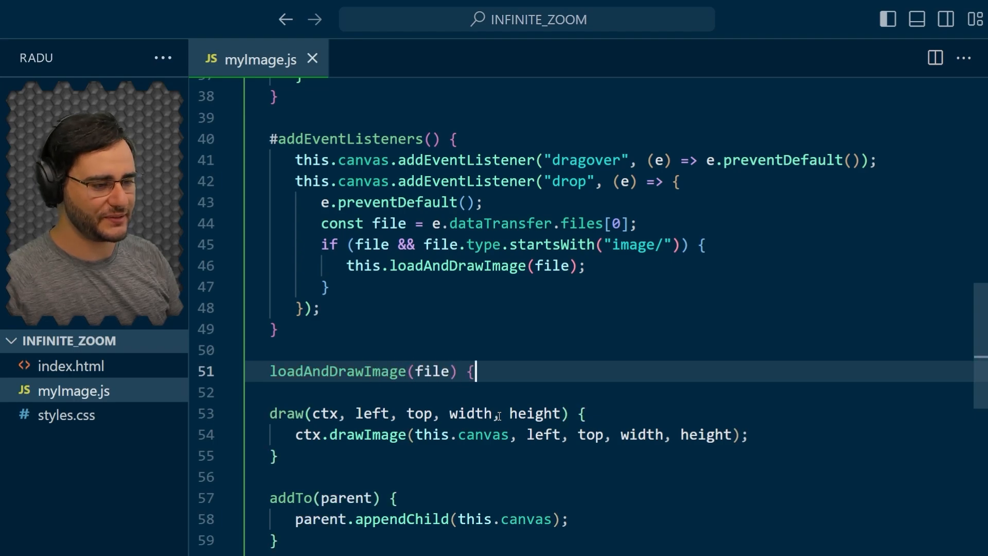
key(Enter)
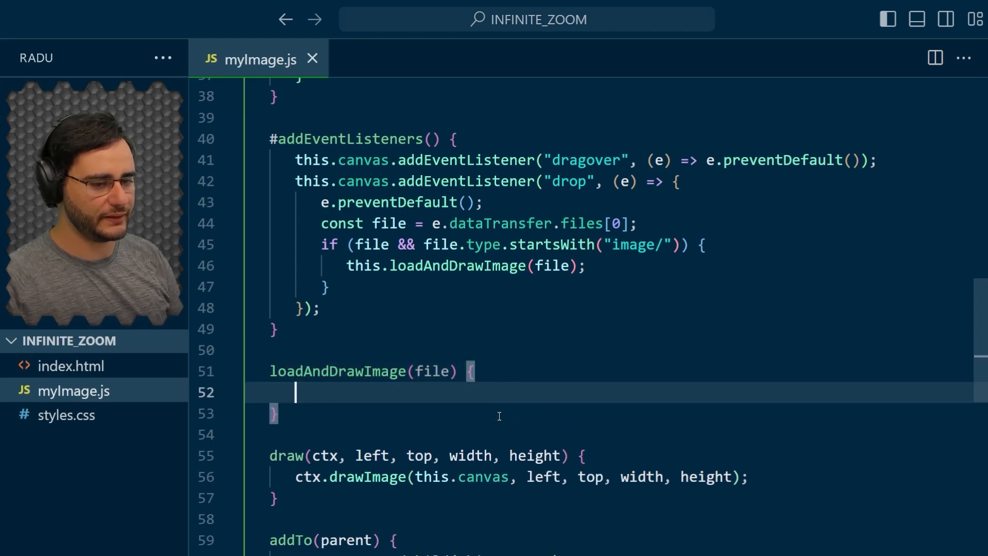
text(const reader =)
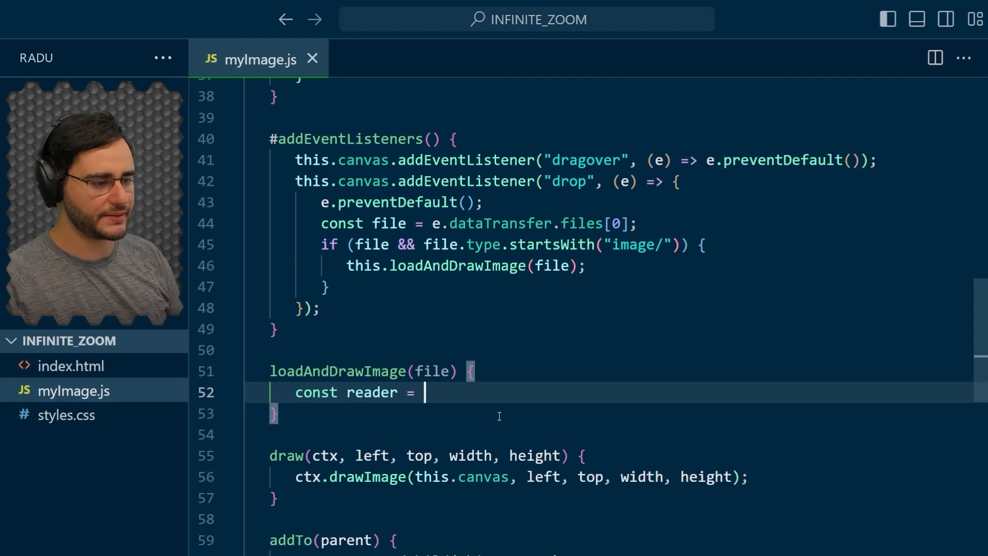
text(new FileReader()
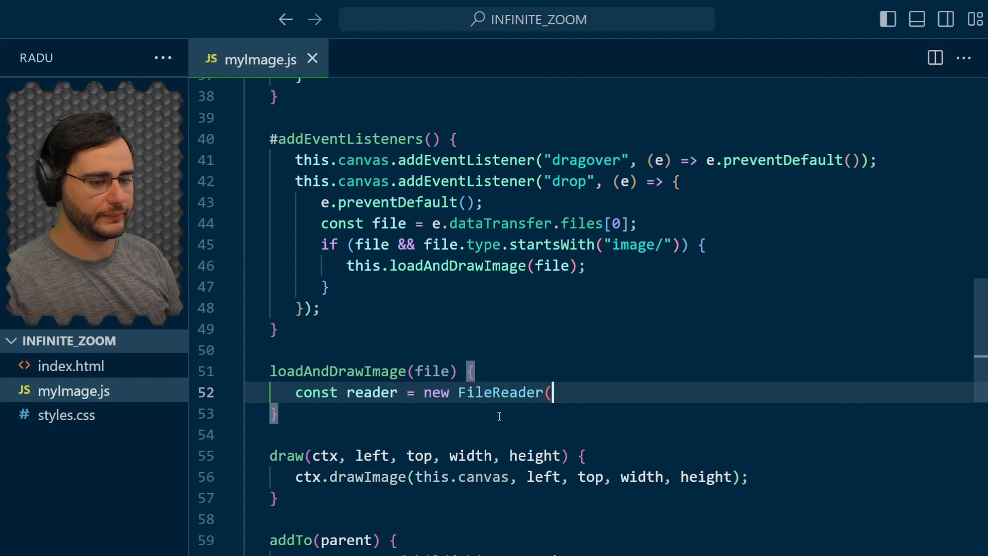
text();)
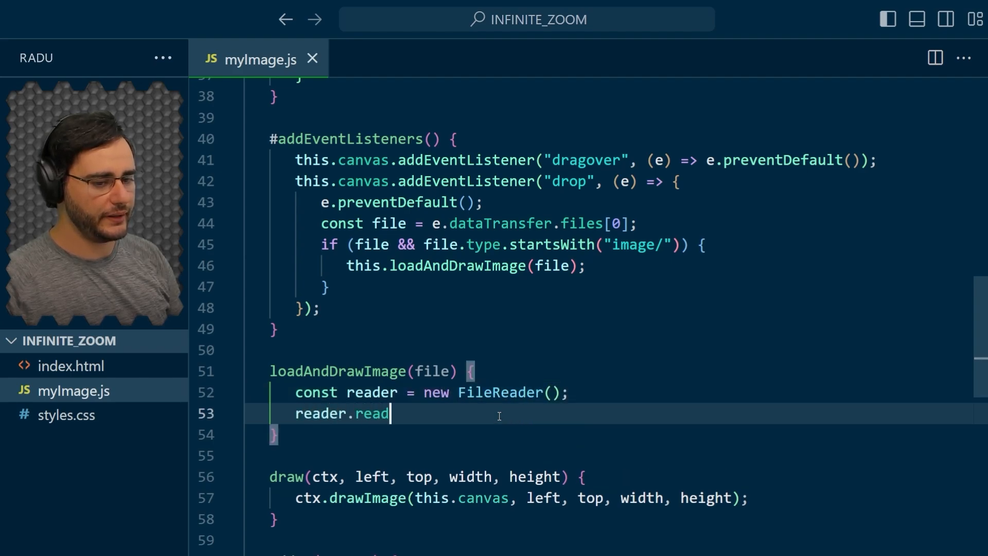
text(AsDataURL(file);)
text(rea)
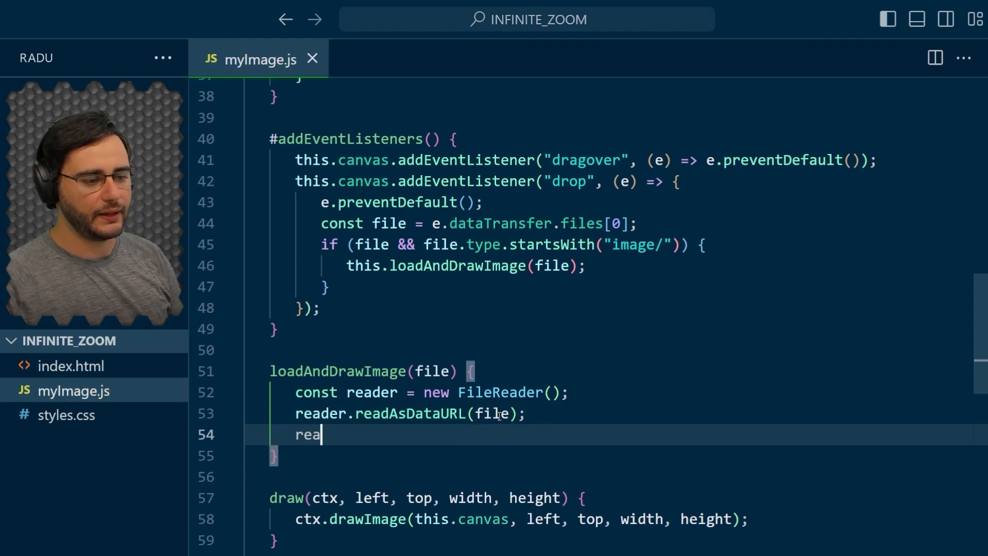
In reader.onload, create a new Image with src set to e.target.result.
text(der.onload =)
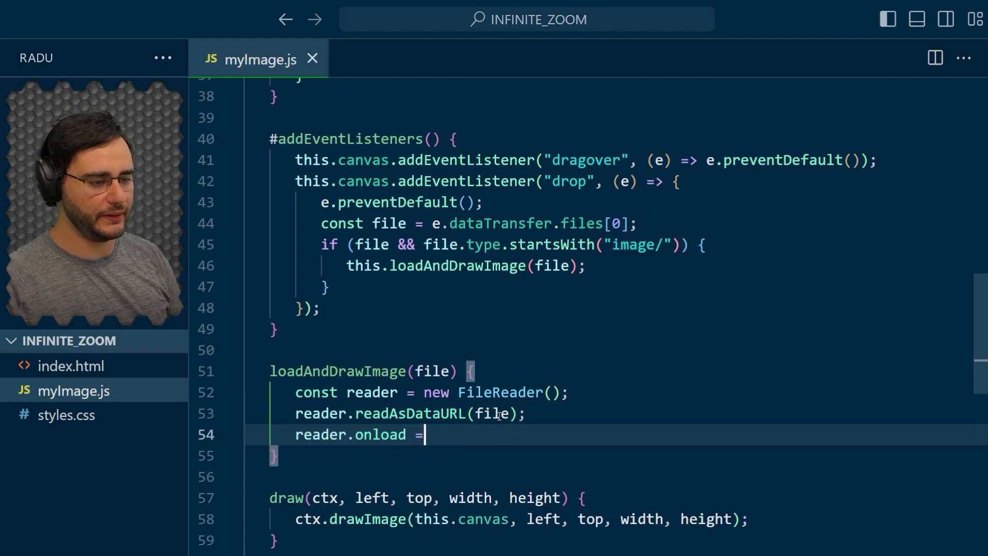
text((e) =>)
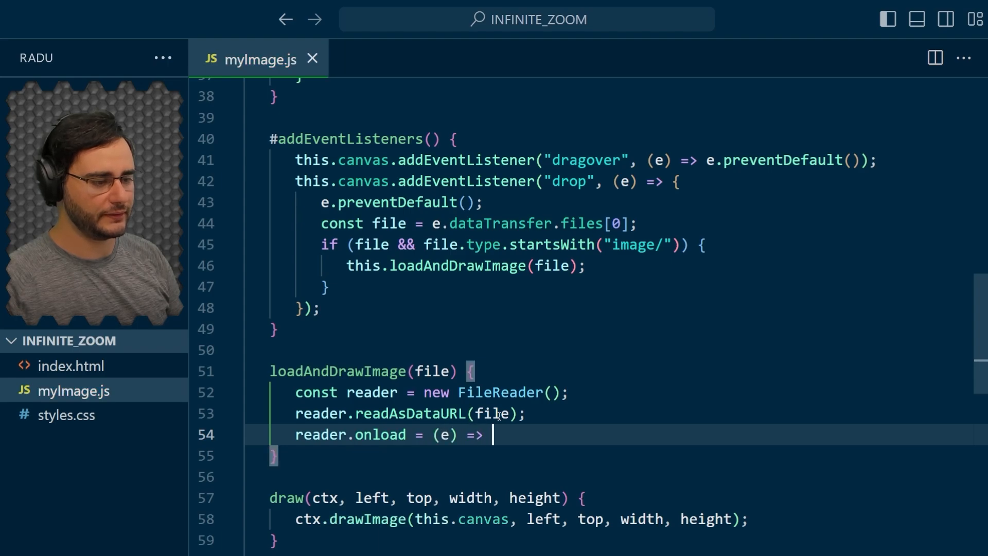
text({)
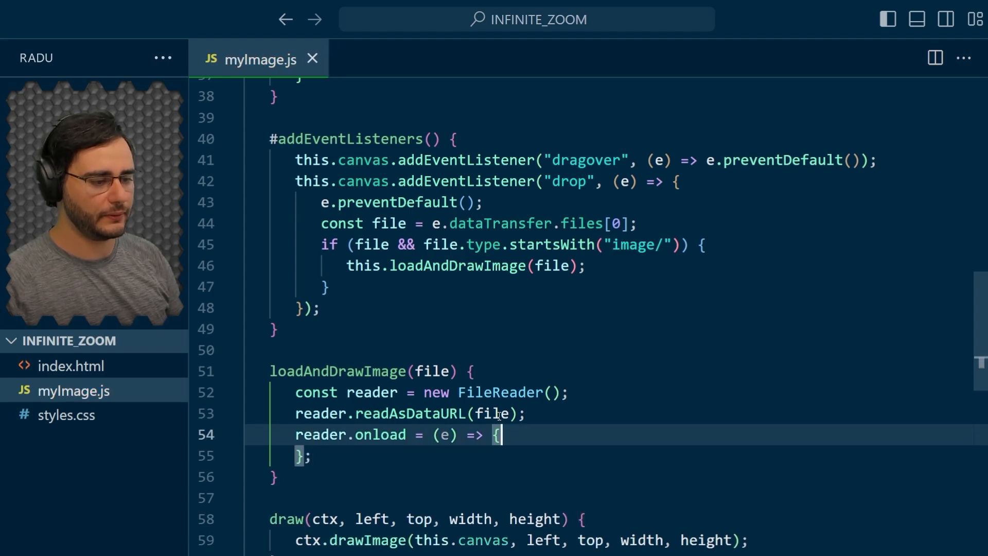
text(const)
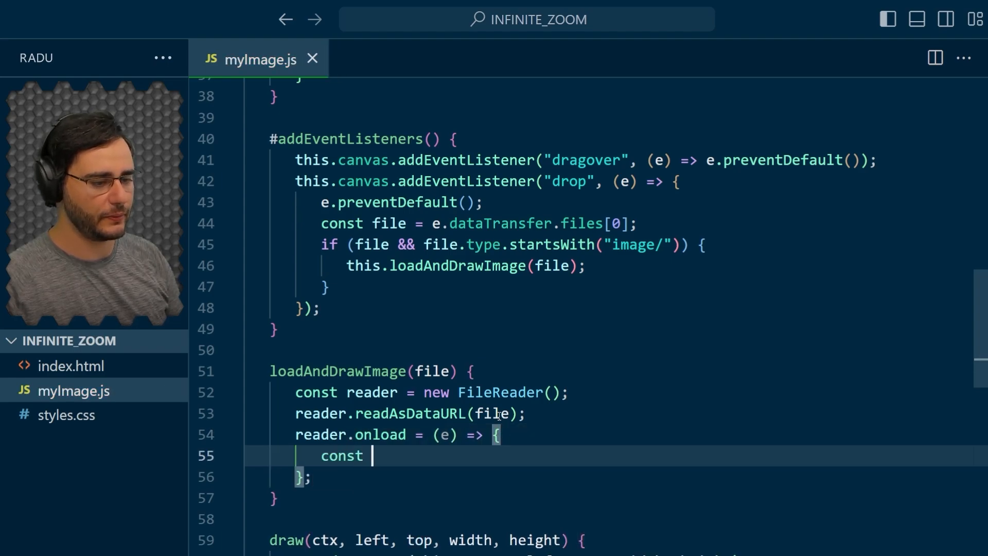
text(img = new Image)
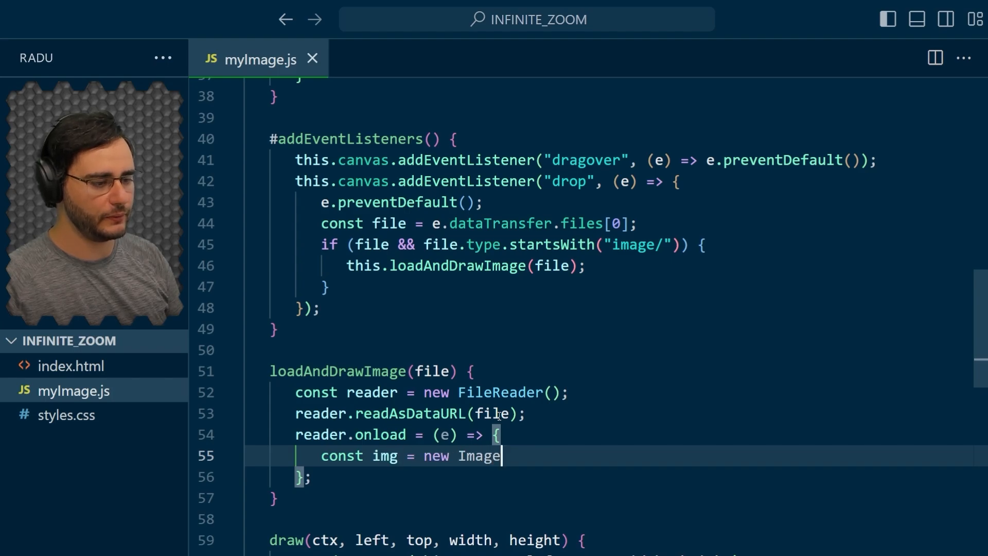
text(();)
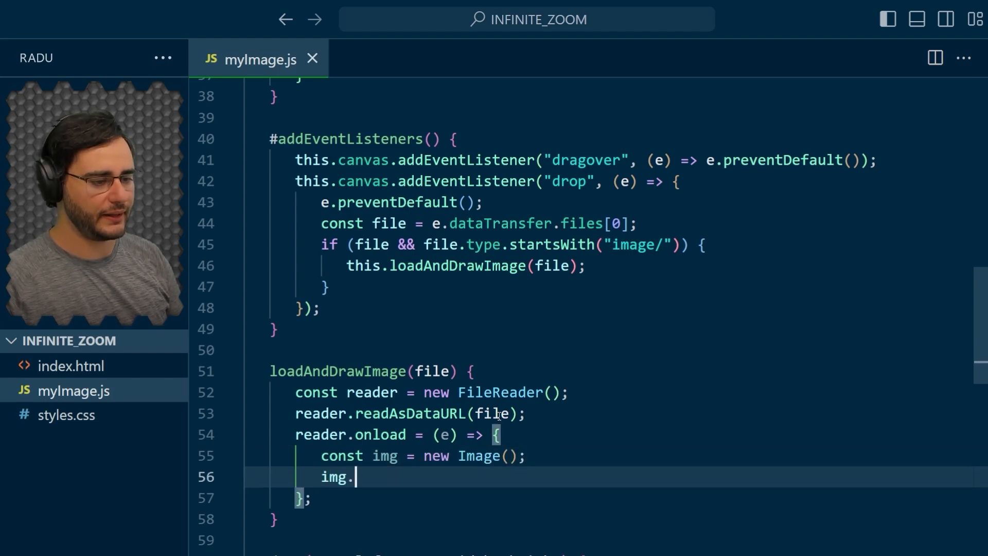
text(src = e.targ)
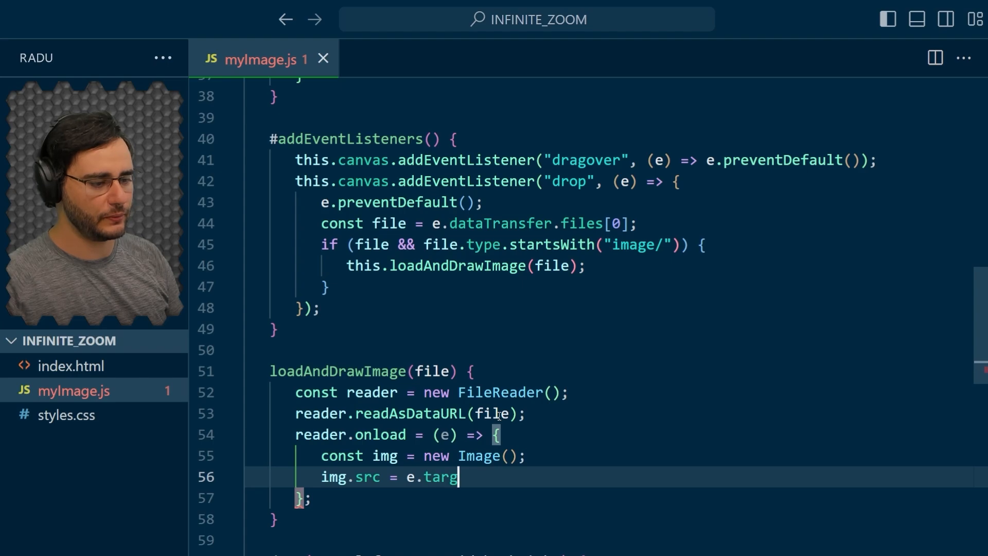
text(et.result;)
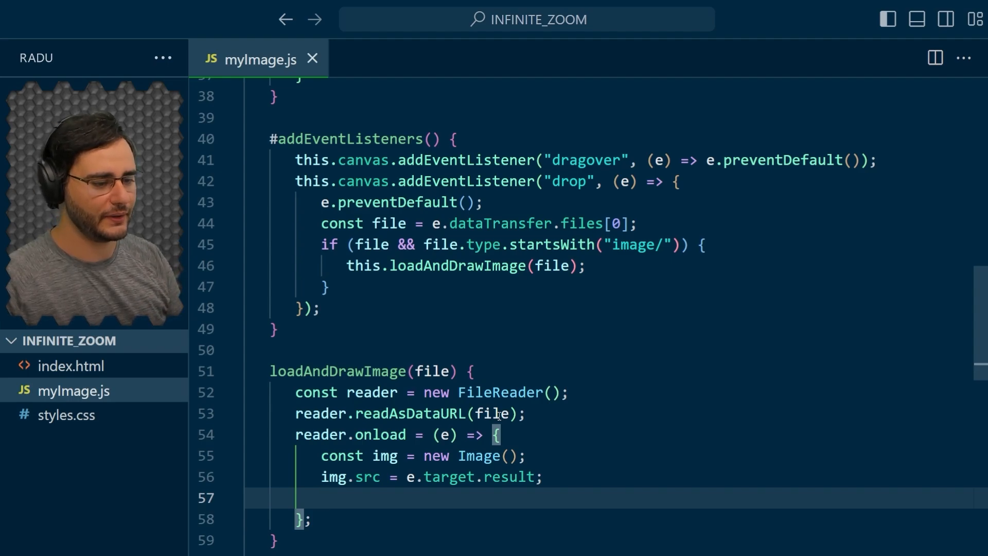
In img.onload, drawImage at 0, 0 stretched to this.canvas.width and this.canvas.height.
text(img.onload =)
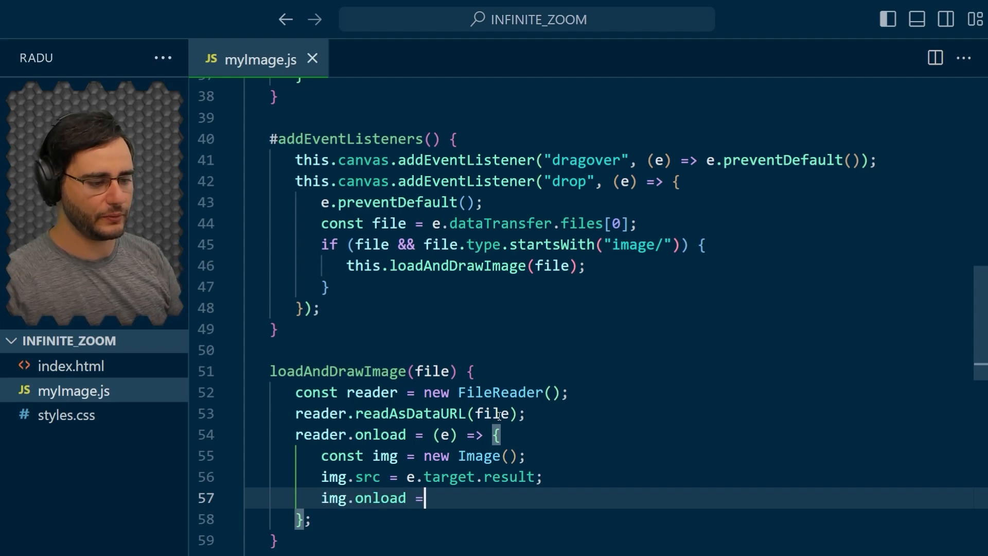
text(() => {)
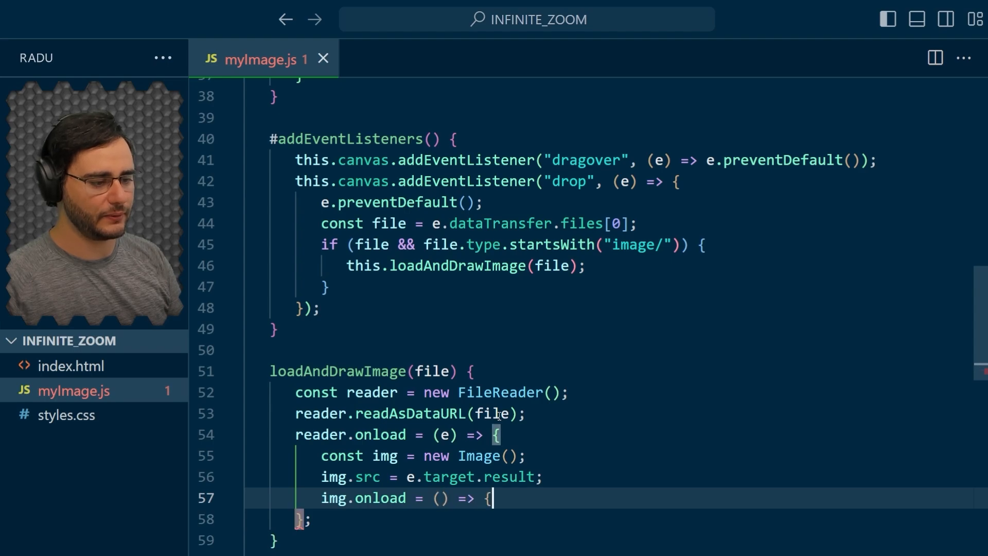
text(t)
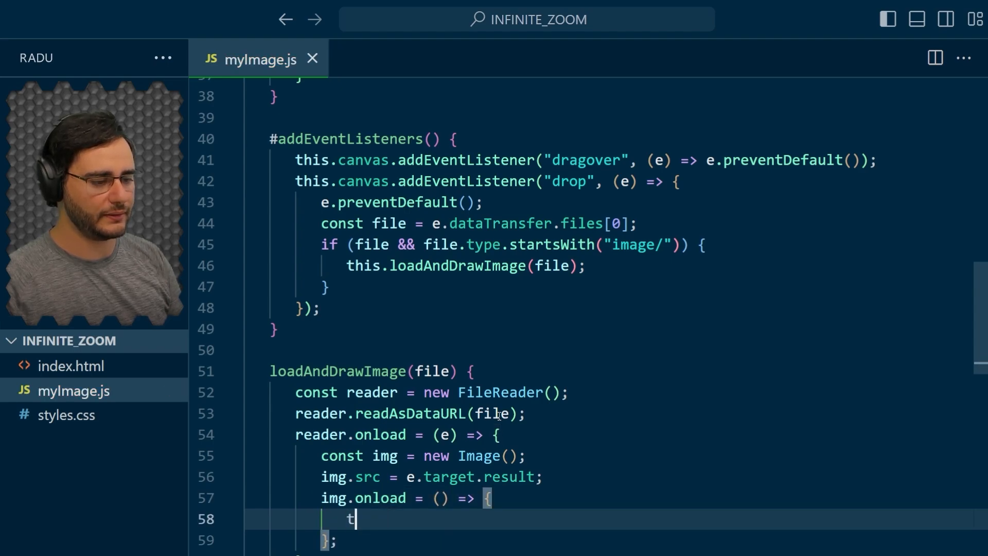
text(his.ctx.drawIma)
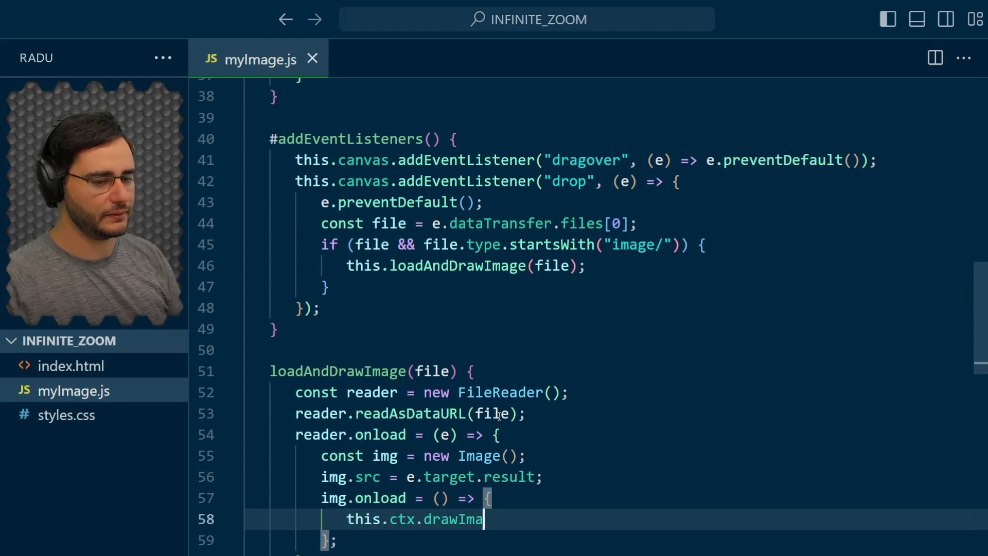
text(ge(img,)
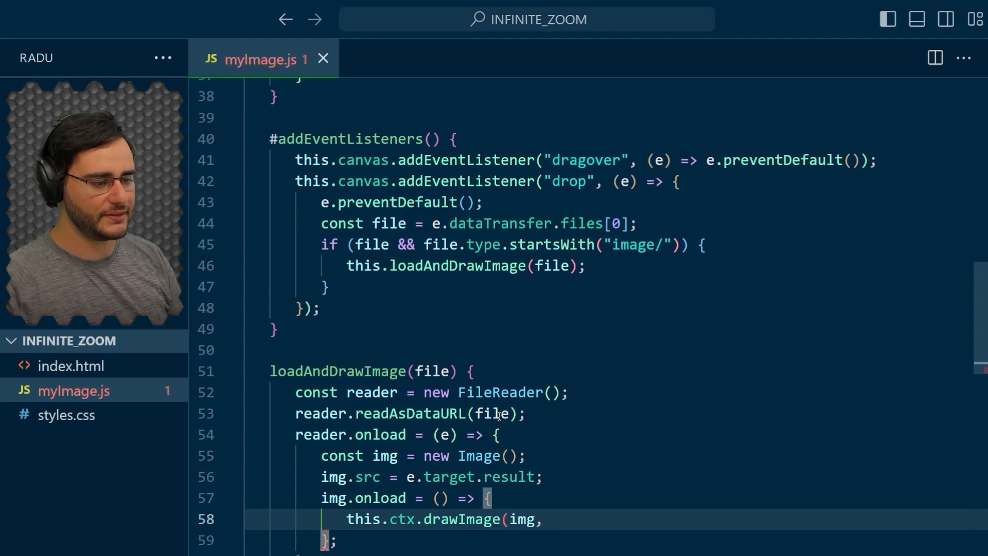
text(0, 0, thi)
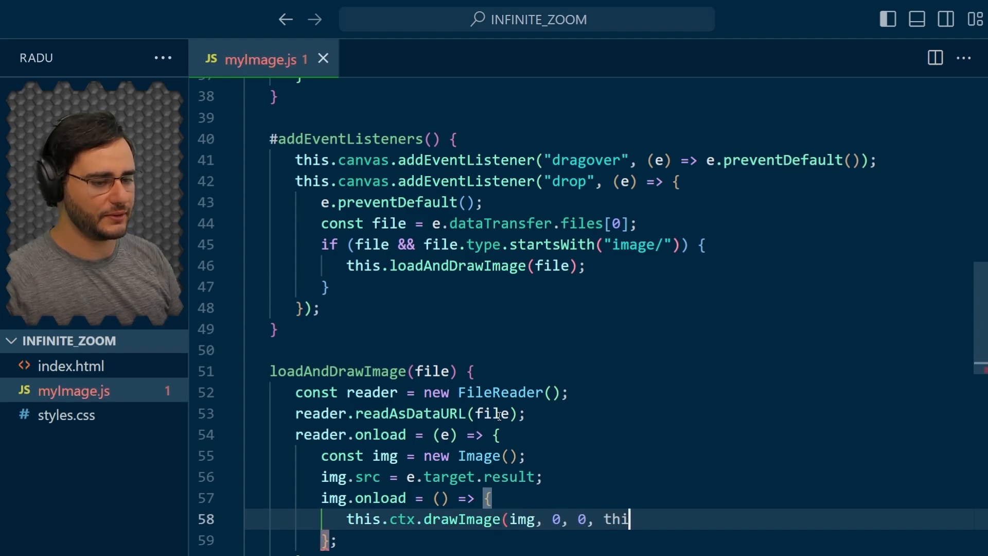
text(s.canvas.width)
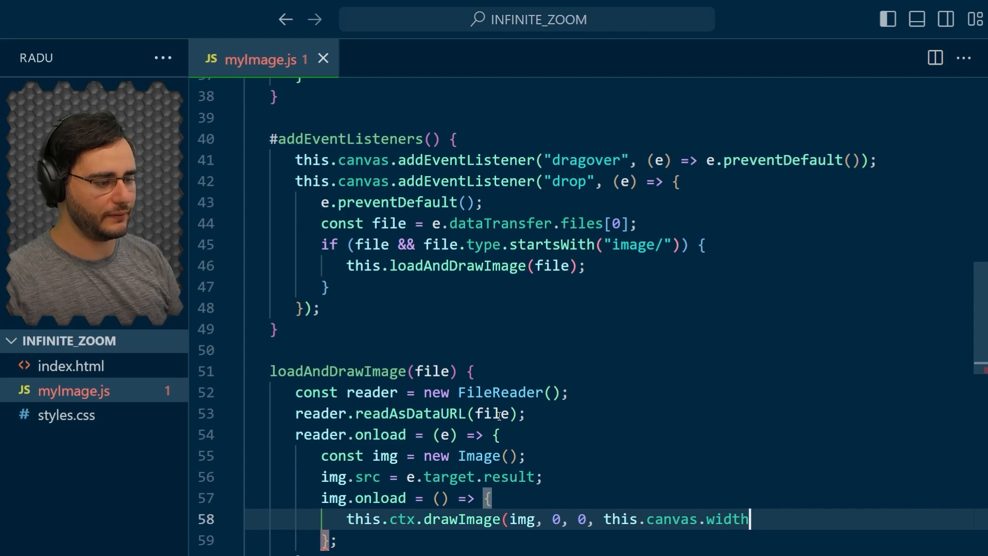
text(, this.canvas.he)
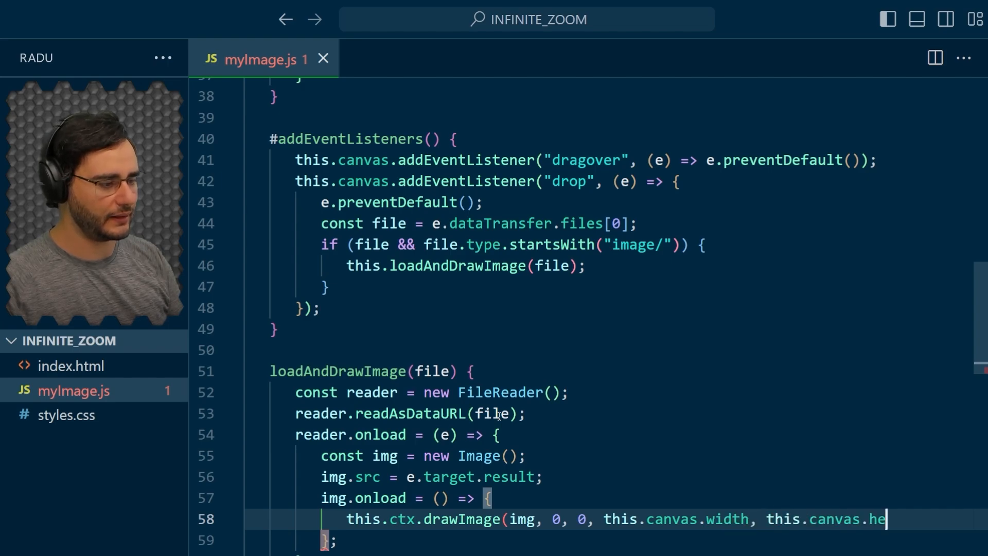
text(ight);)
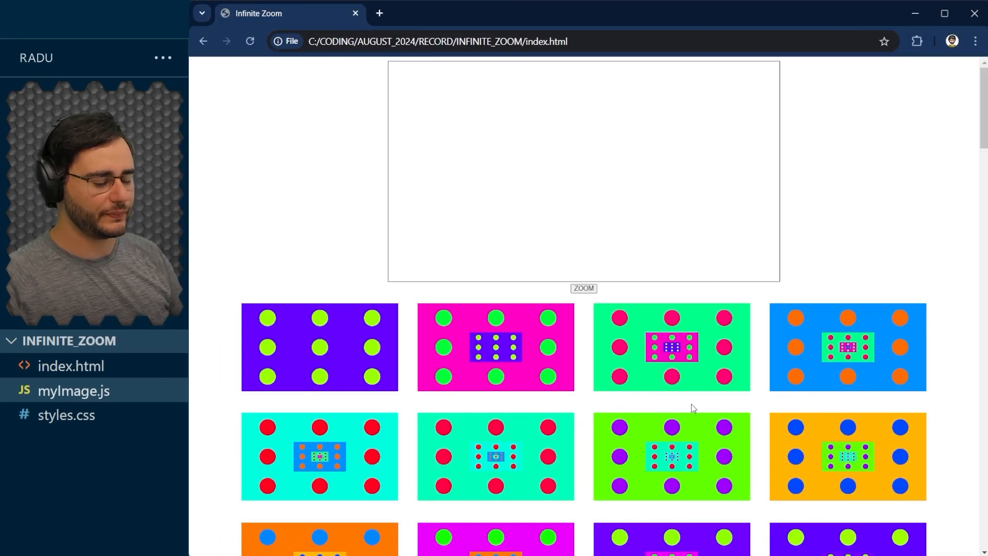
mouse_move(671, 368)
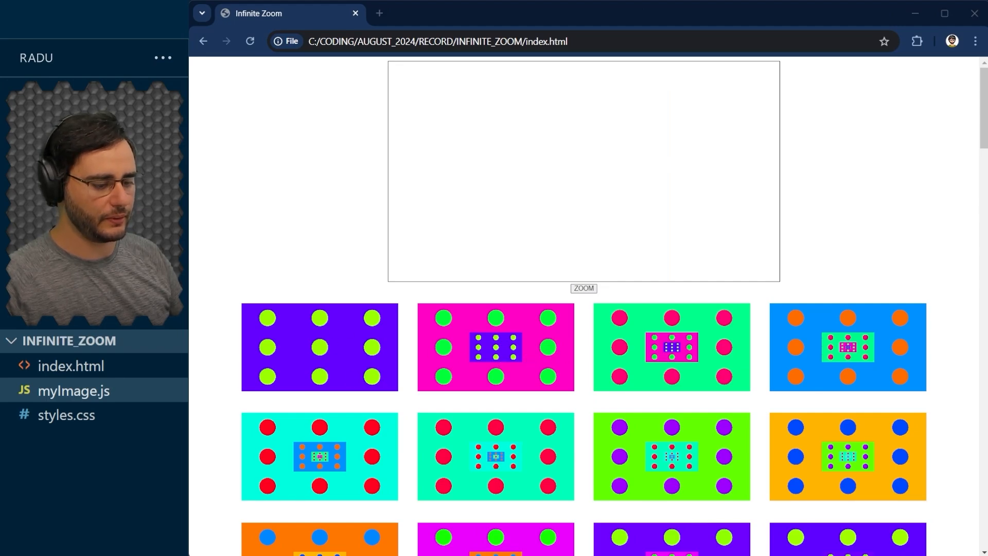
mouse_move(339, 340)
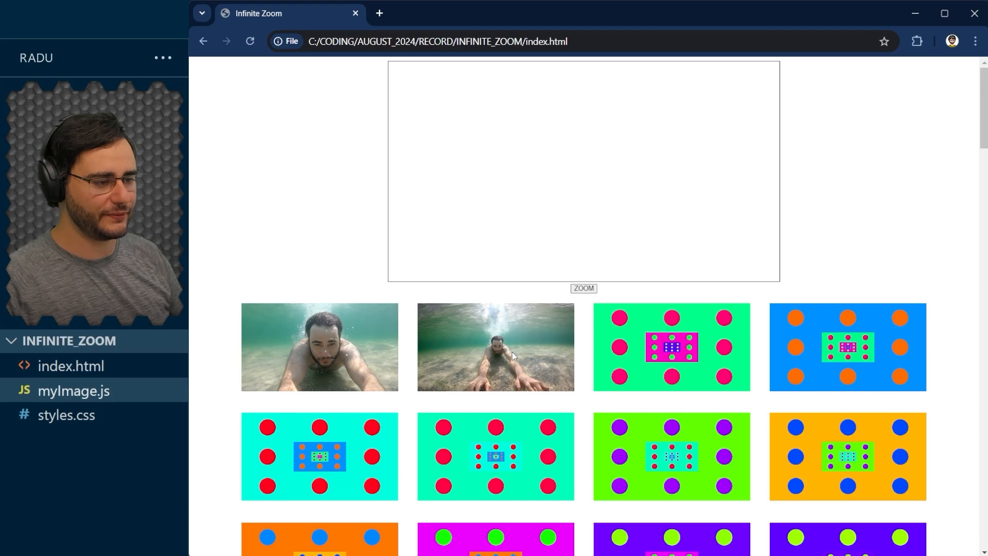
mouse_move(503, 227)
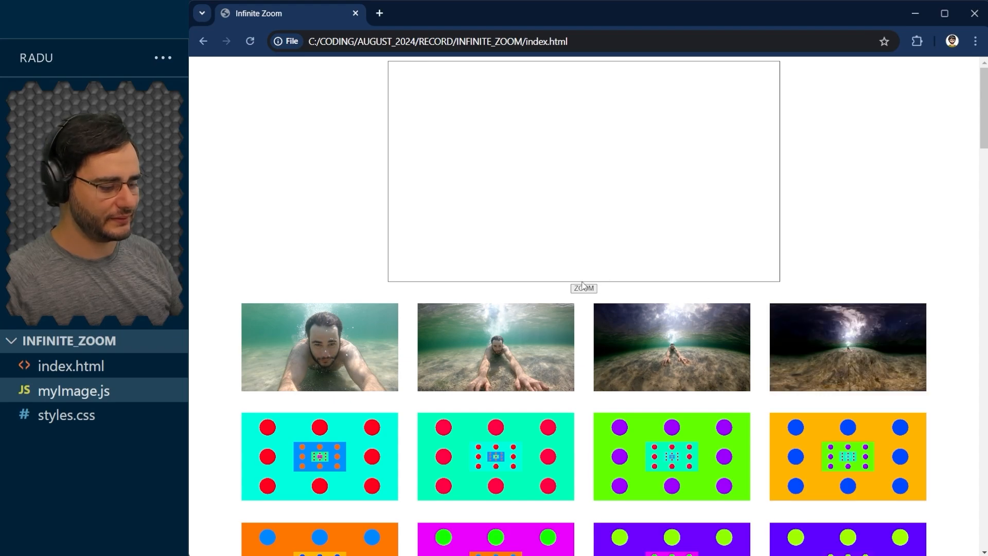
Start the zoom animation on the canvas with the ZOOM button.
click(582, 289)
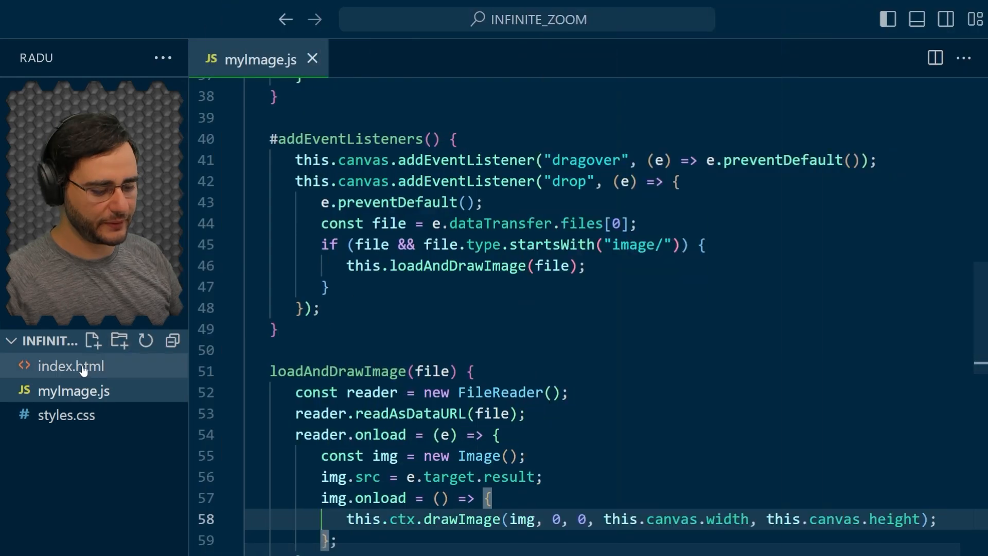
In index.html, add <input type="file" id="fileInput" multiple /> on a new line after the ZOOM button.
click(71, 365)
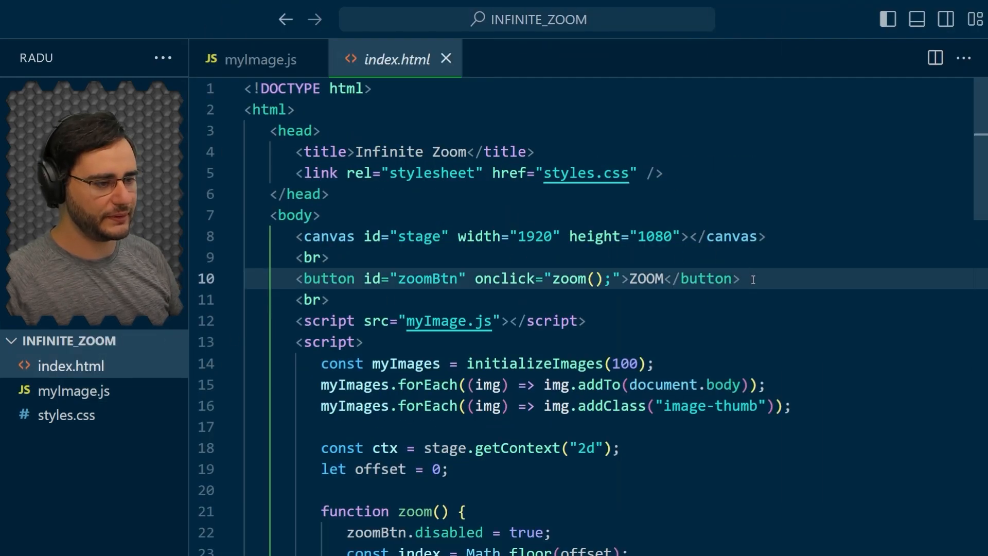
key(Enter)
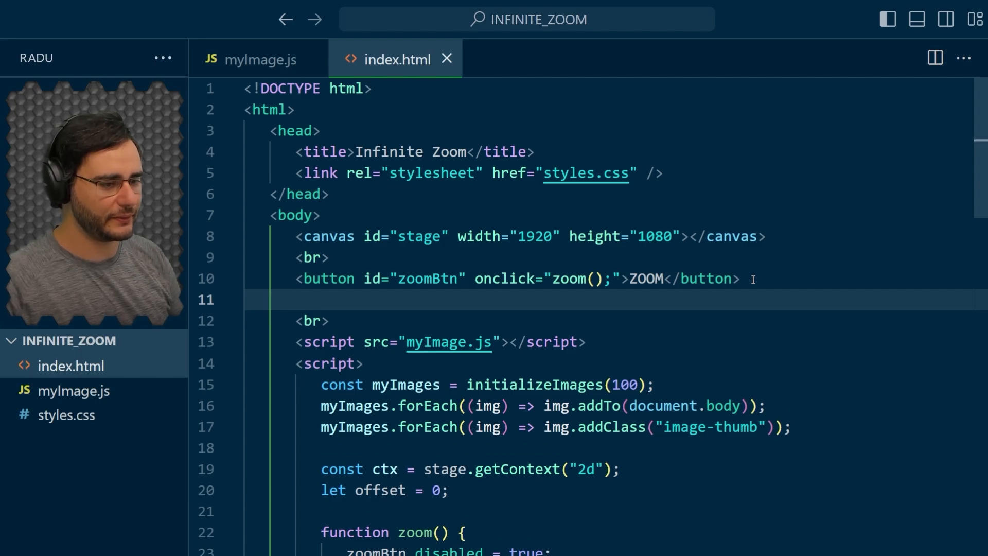
text(<input type="f)
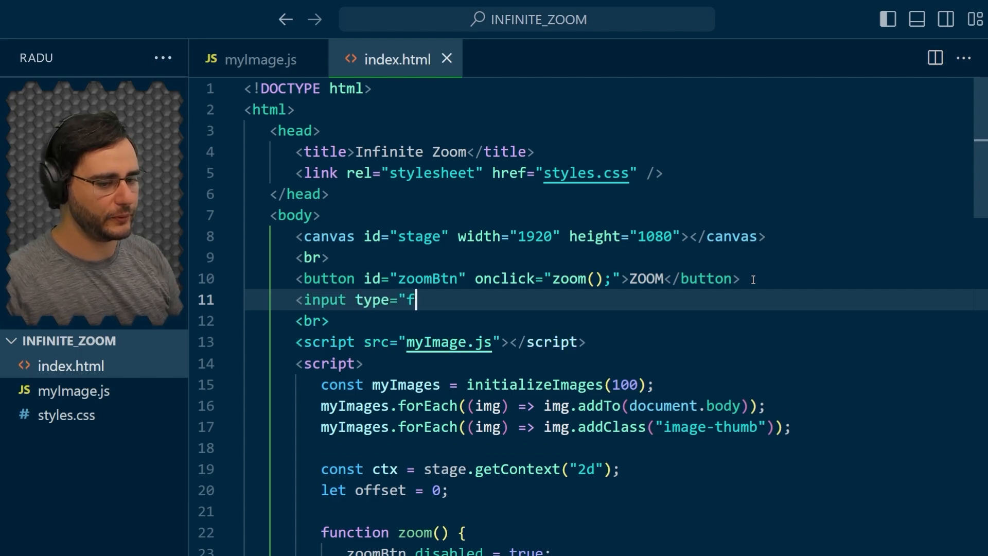
text(ile" id="fi)
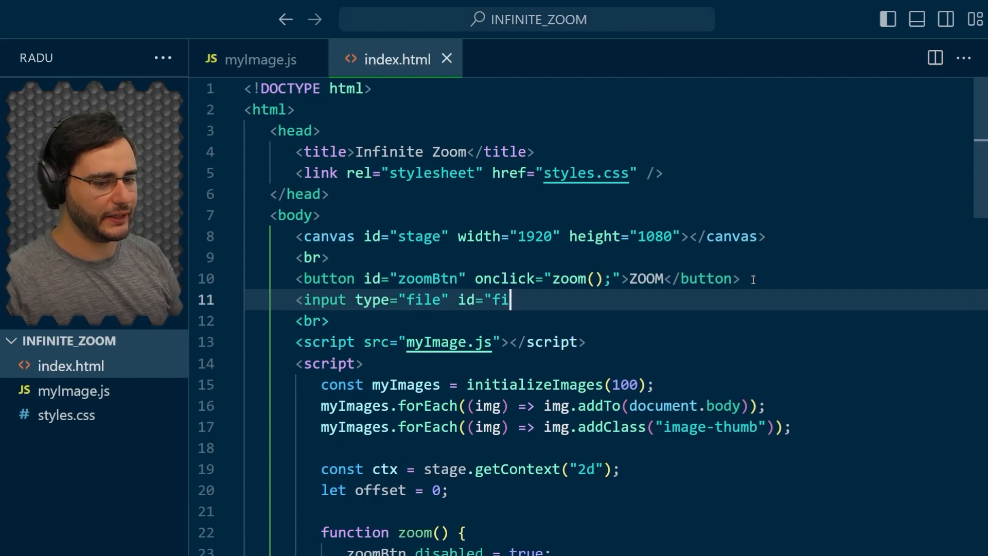
text(leInput")
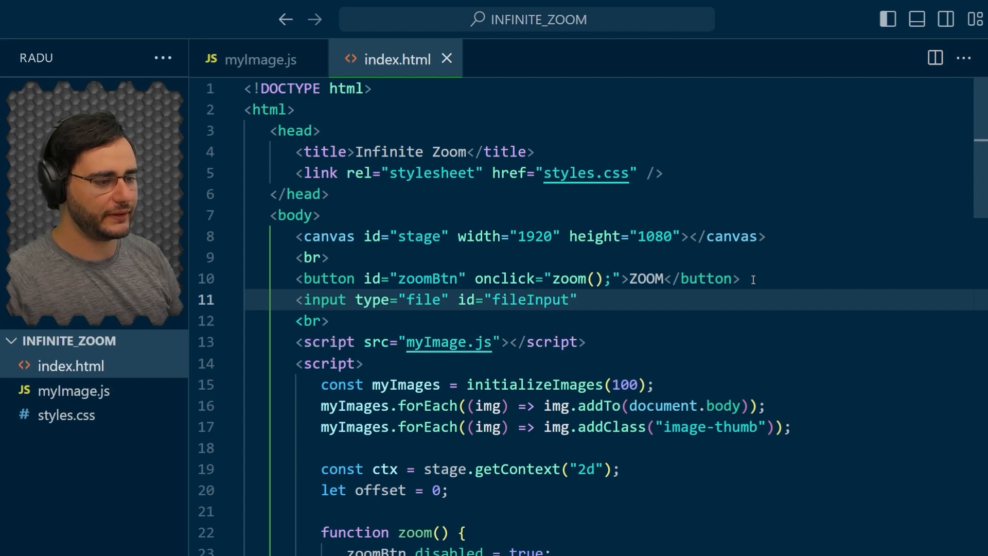
text(mul)
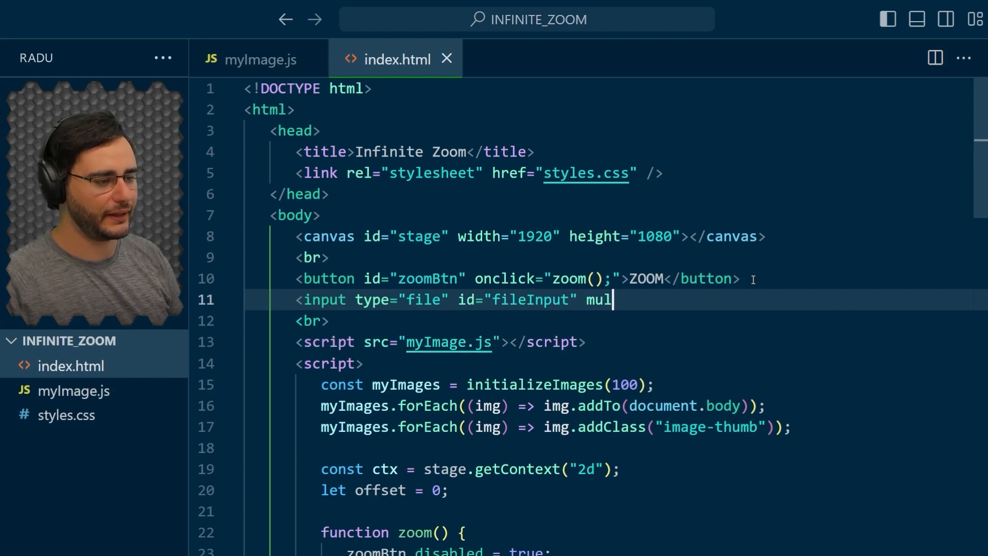
text(tiple />)
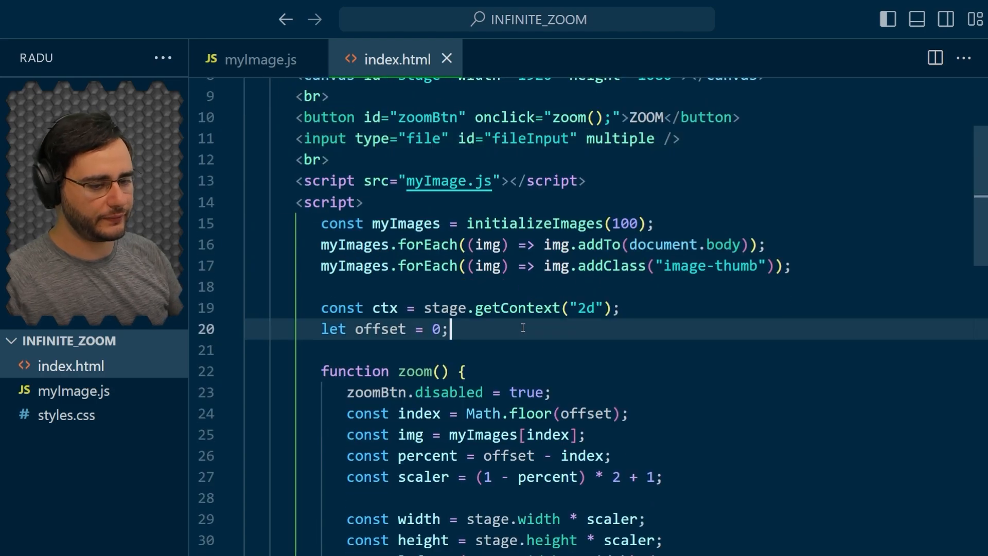
Add a fileInput "change" listener converting event.target.files into a files array.
text(fileInput.addEventL)
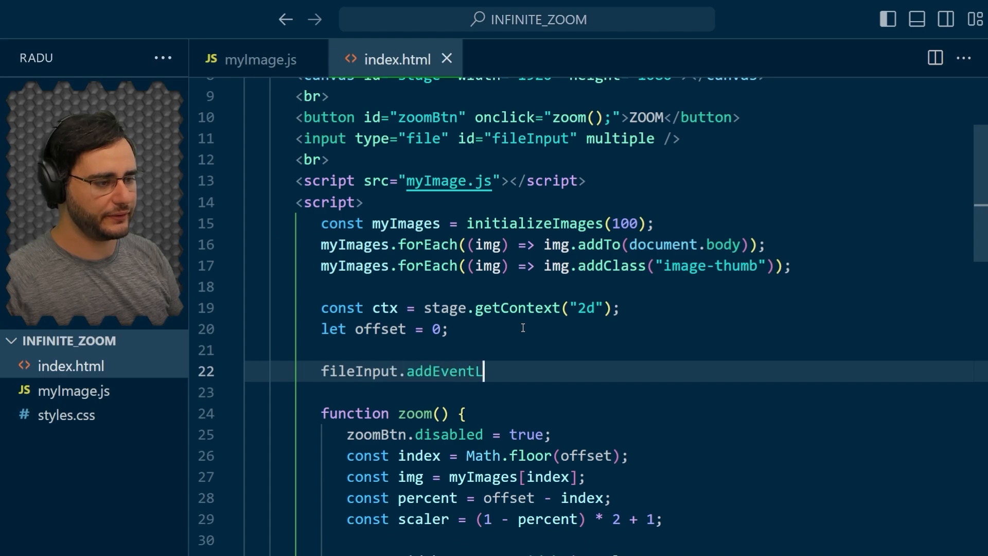
text(istener("chang)
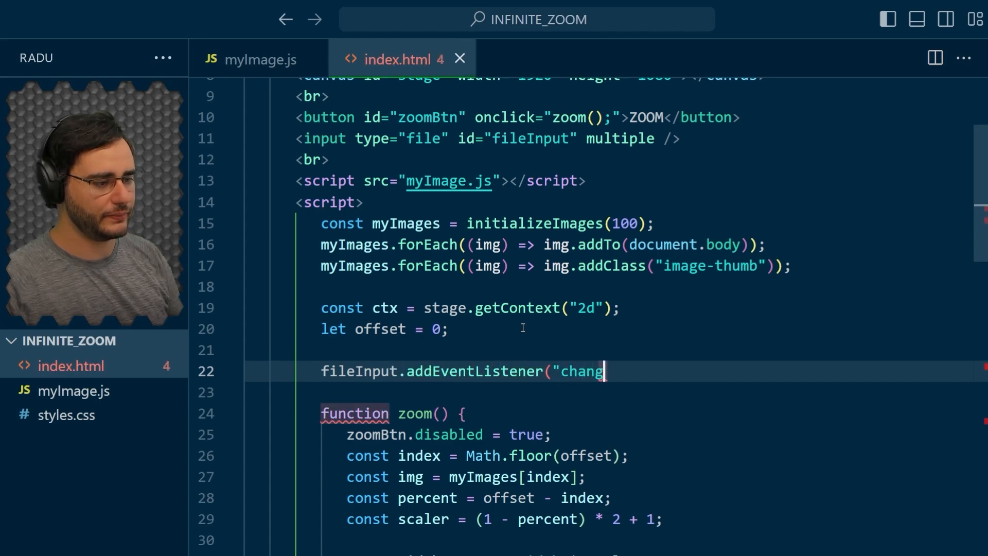
text(e", (event) => {)
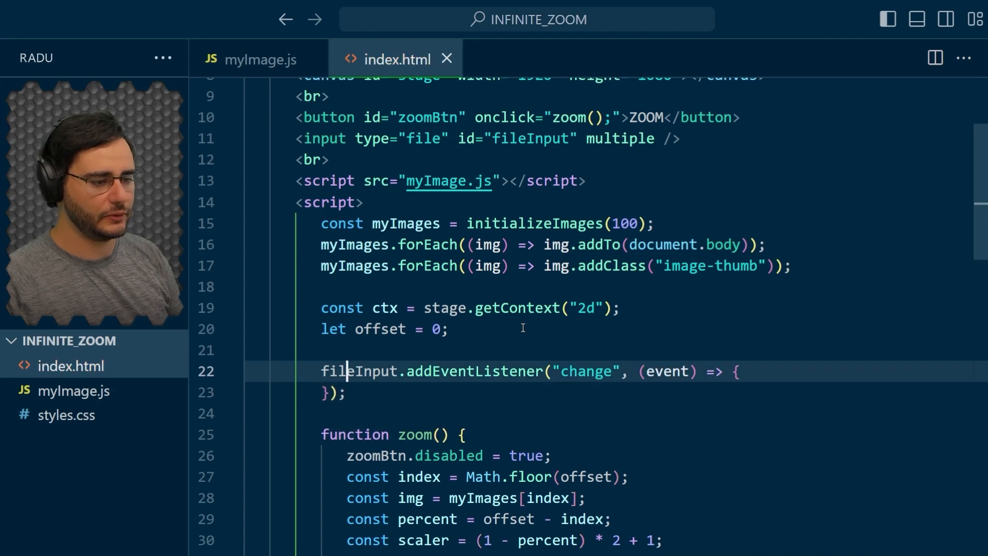
text(con)
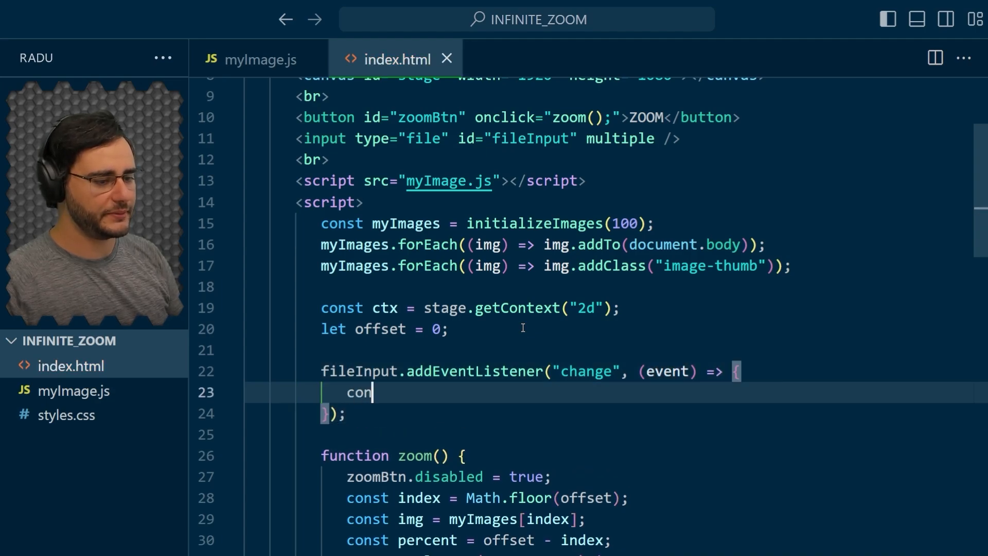
text(st files = Ar)
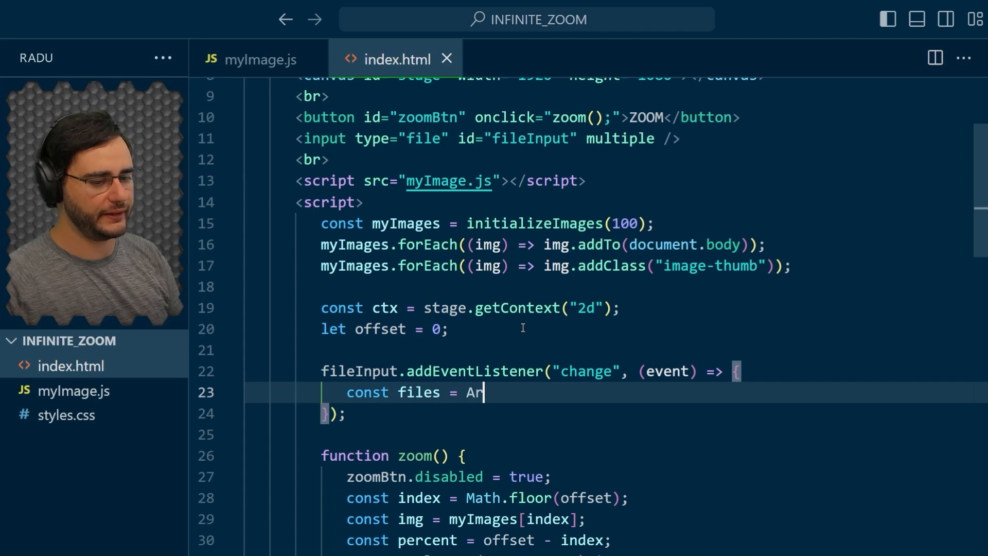
text(ray.from(event)
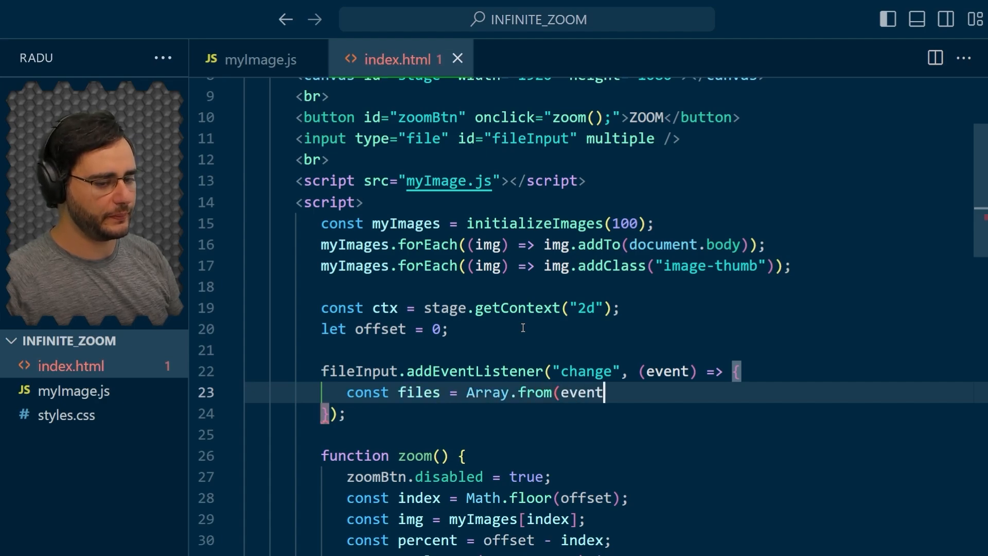
text(.target.files);)
text(if (fil)
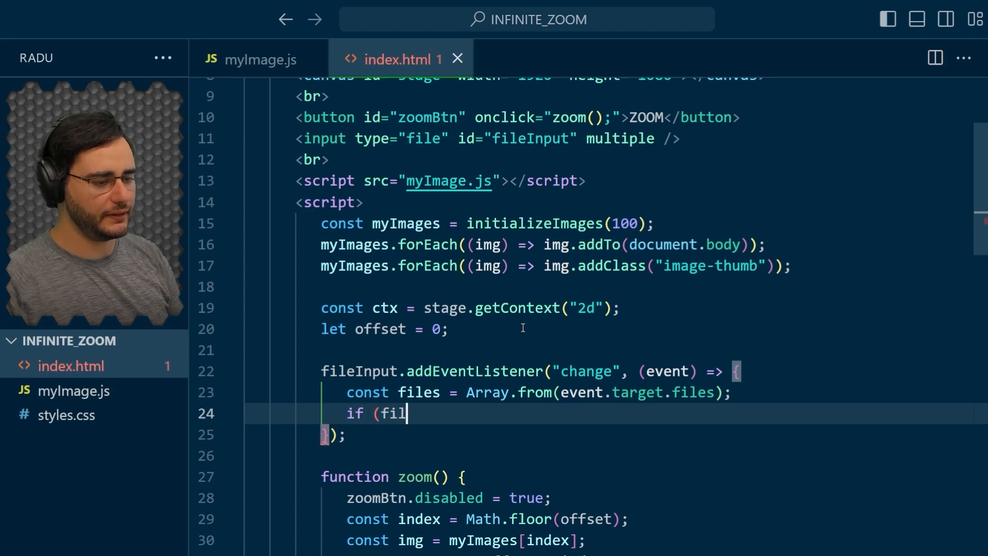
Call loadImages(files) when files.length > 0.
text(es.length > 0) {)
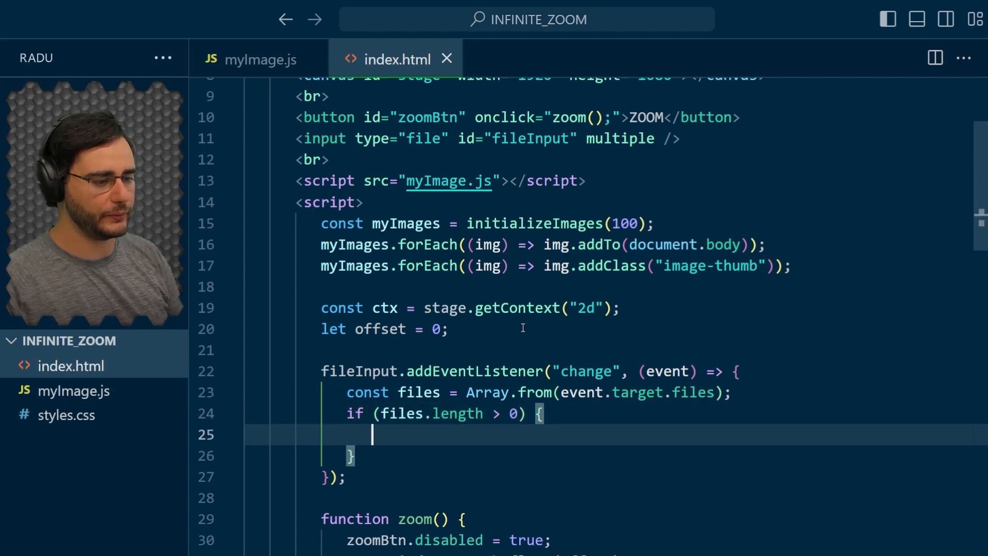
text(loadImages(fil)
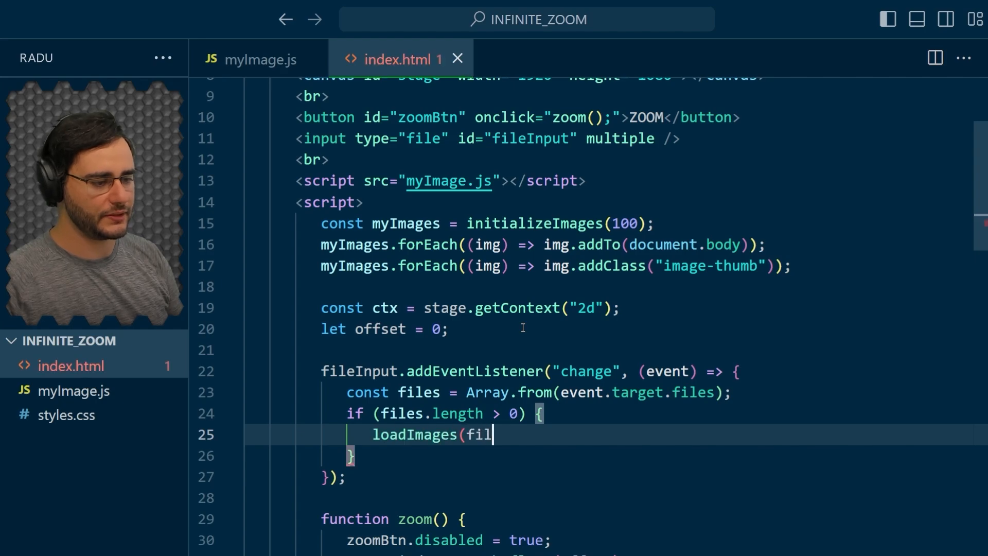
text(es);)
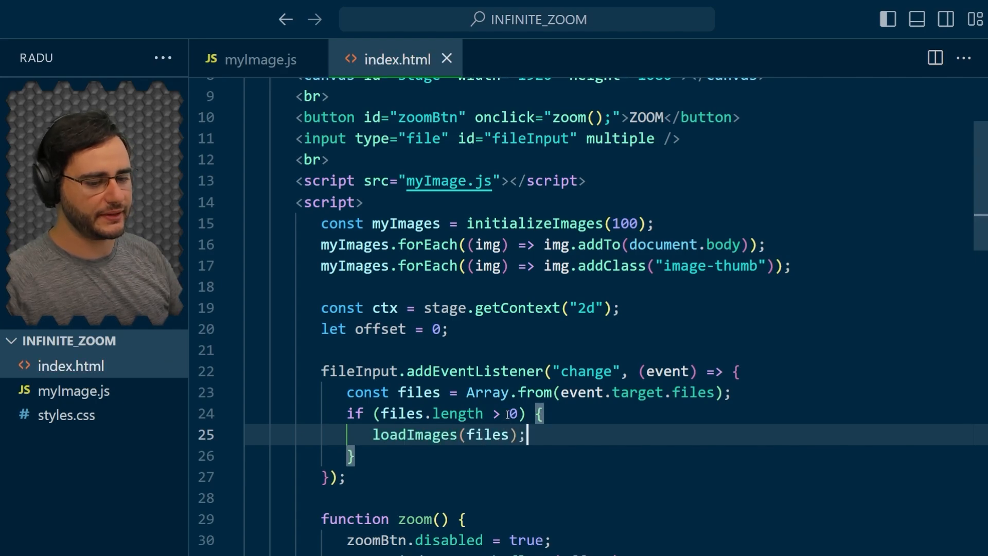
scroll(down, 3)
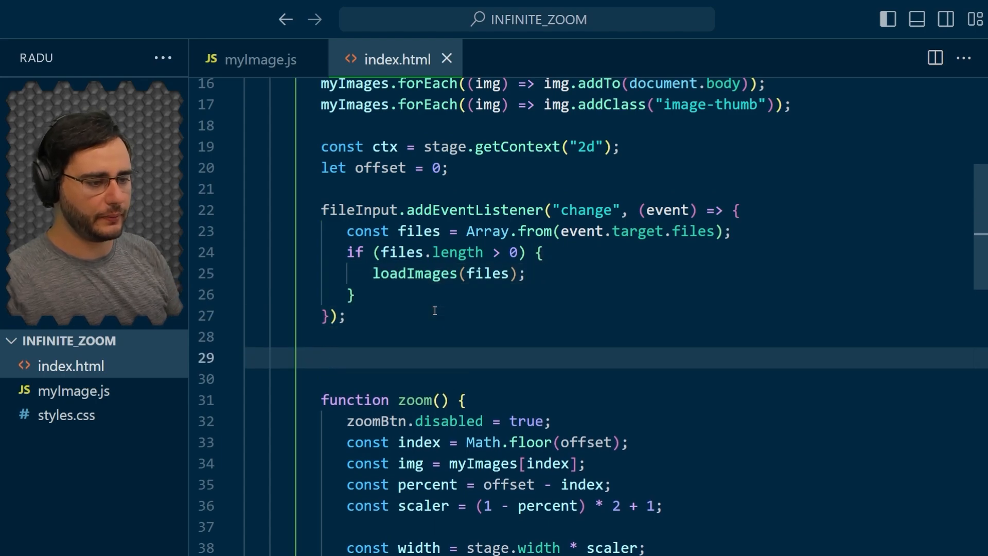
Write loadImages(files) mapping each file to a new MyImage that calls loadAndDrawImage(file).
text(function loadI)
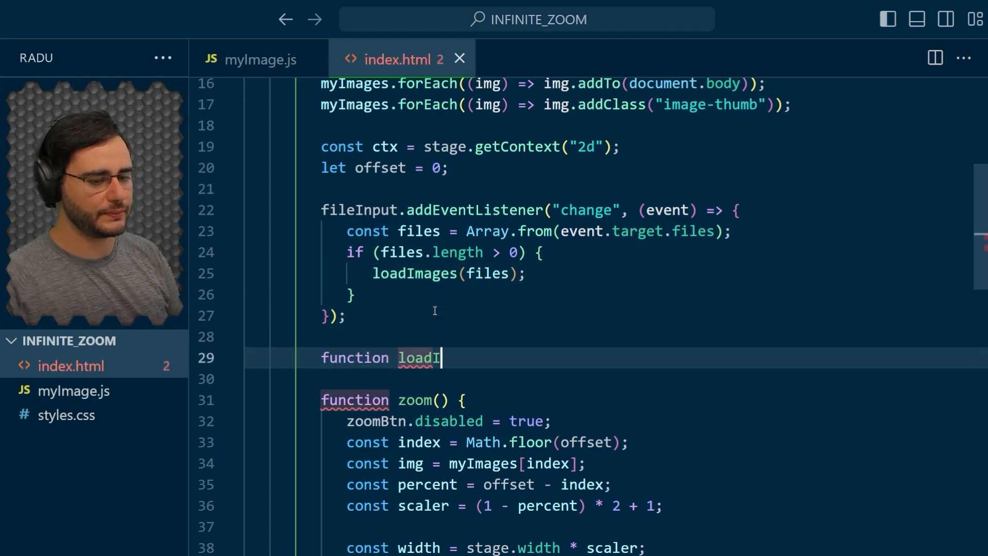
text(mages(files) {)
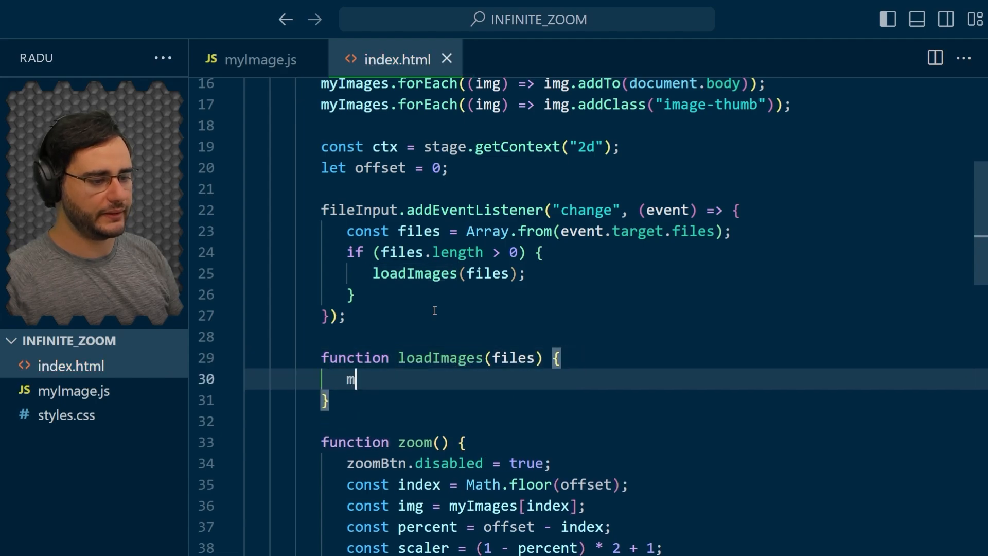
text(yImages = f)
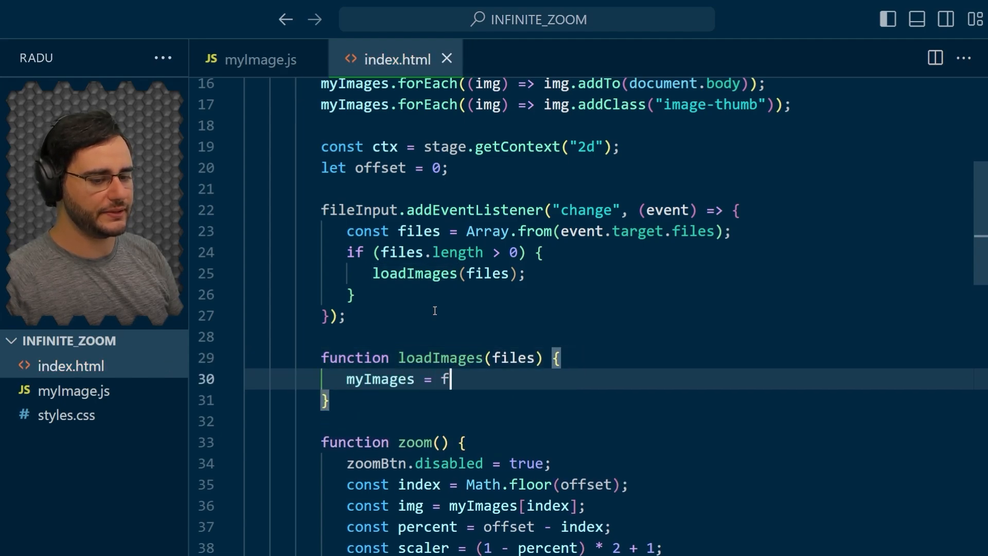
text(iles.map((file) => {)
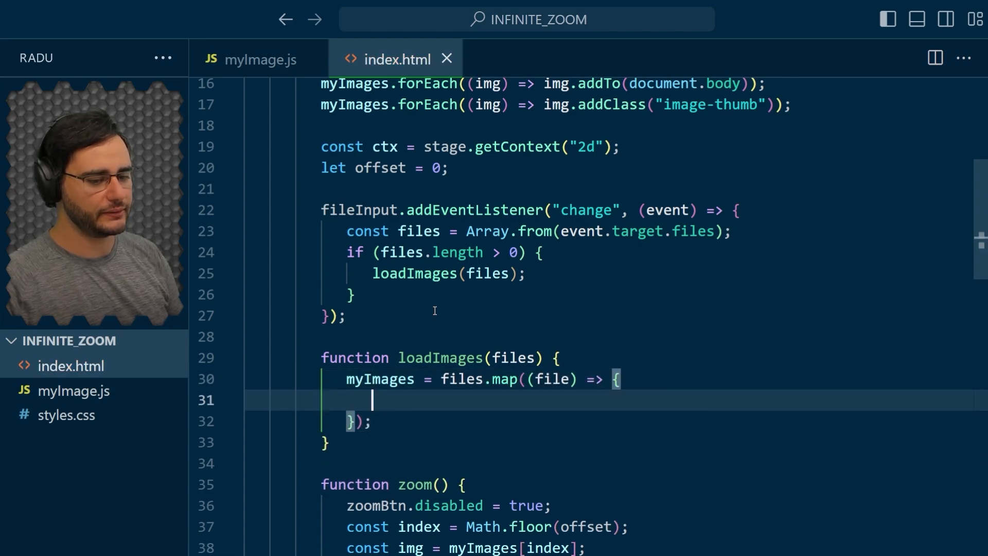
text(const img = n)
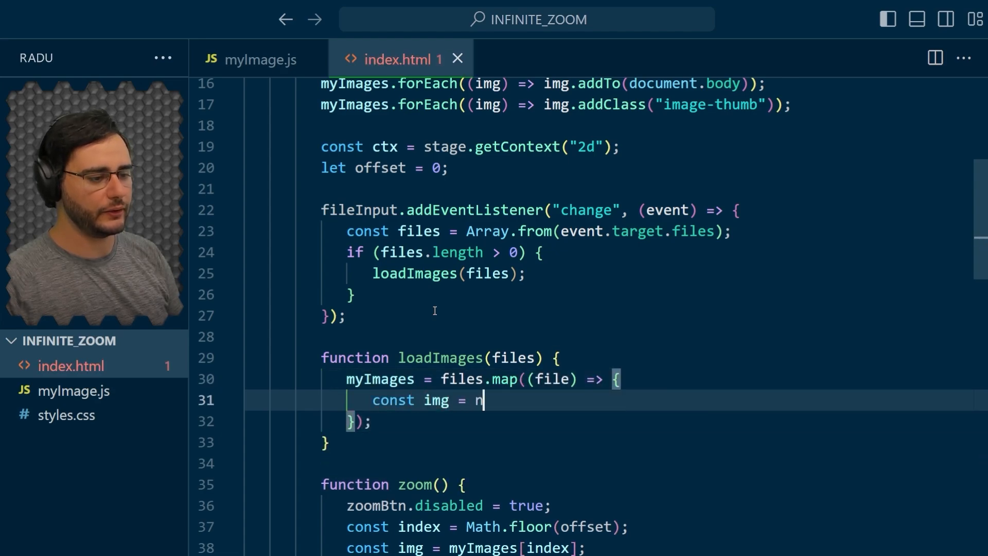
text(ew MyImage();)
text(img.loa)
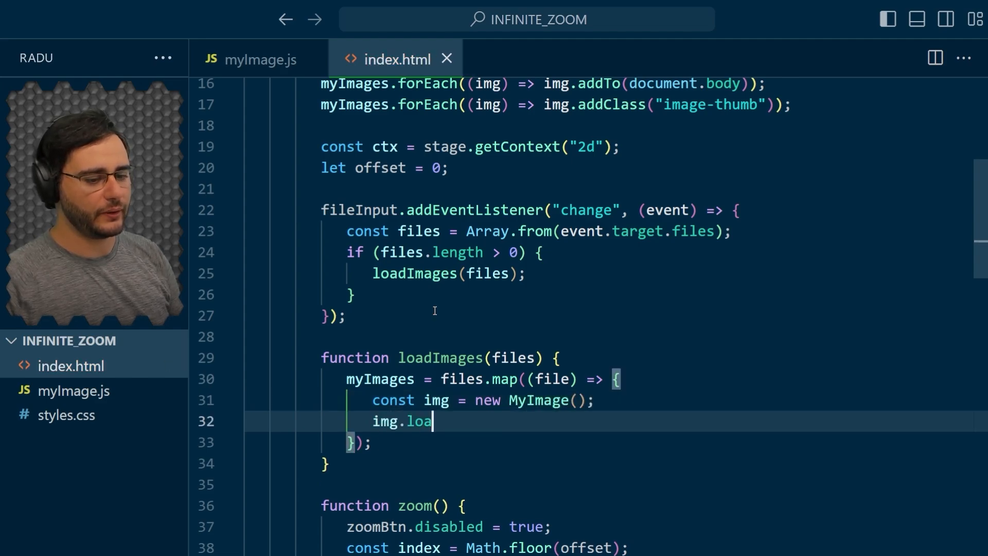
text(dAndDrawImag)
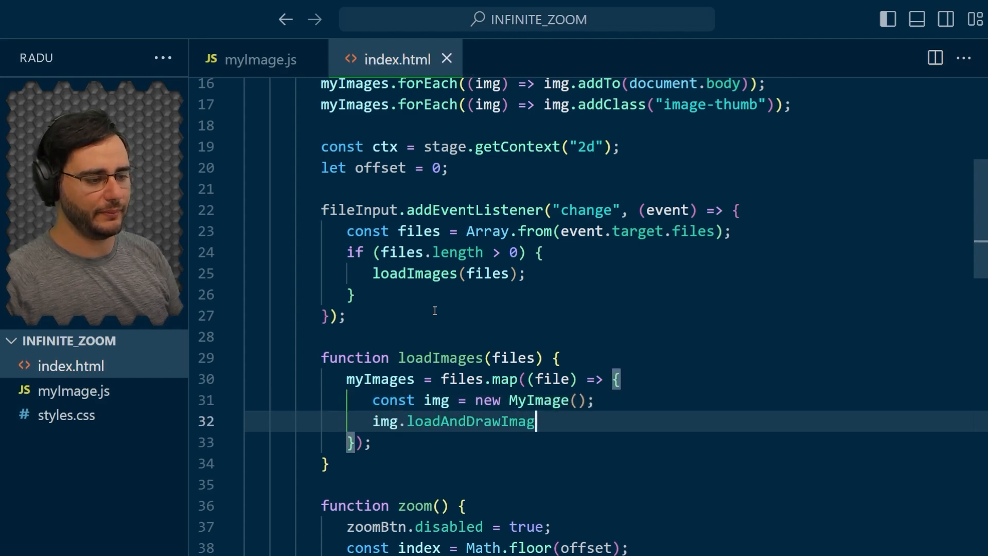
text(e(file);)
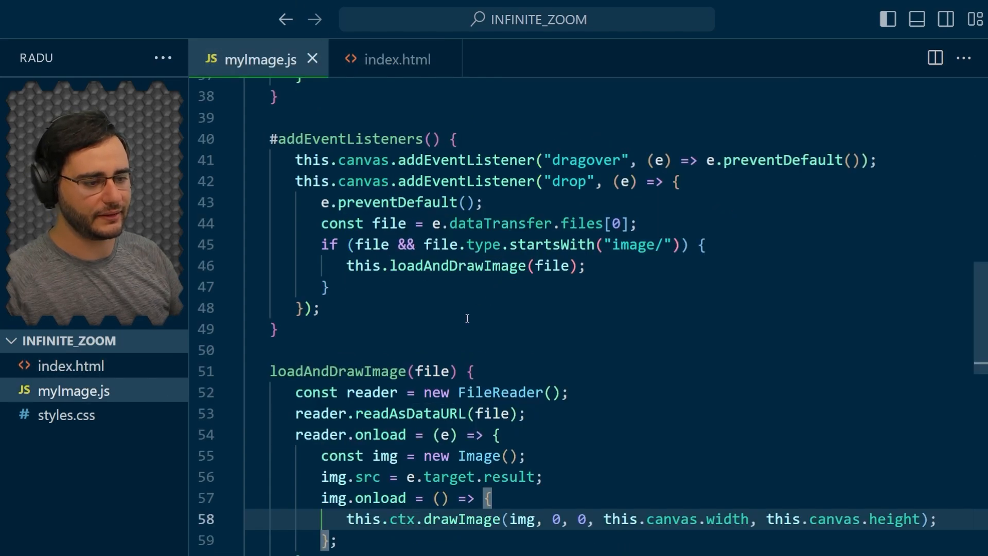
mouse_move(397, 58)
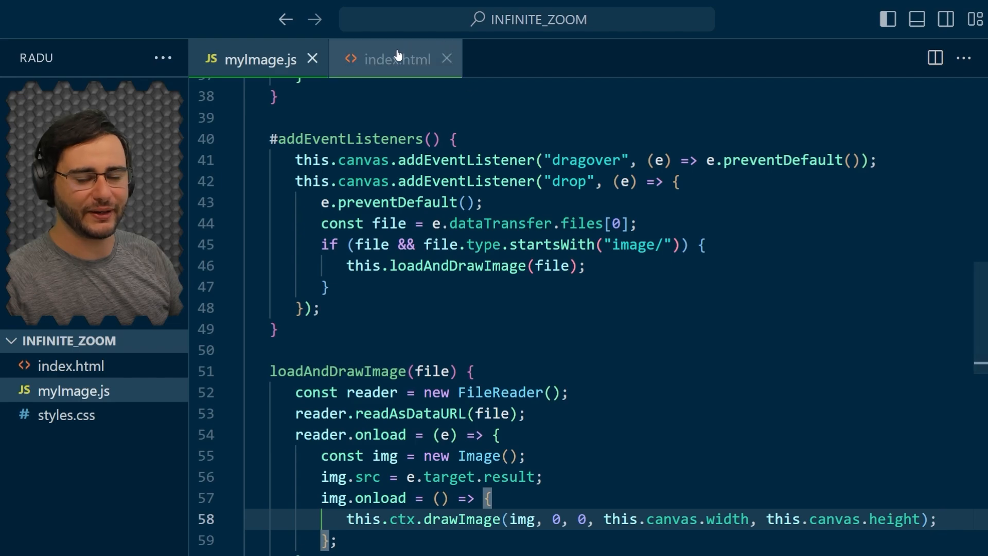
Return img from the map and call renderImageList() afterwards.
click(396, 60)
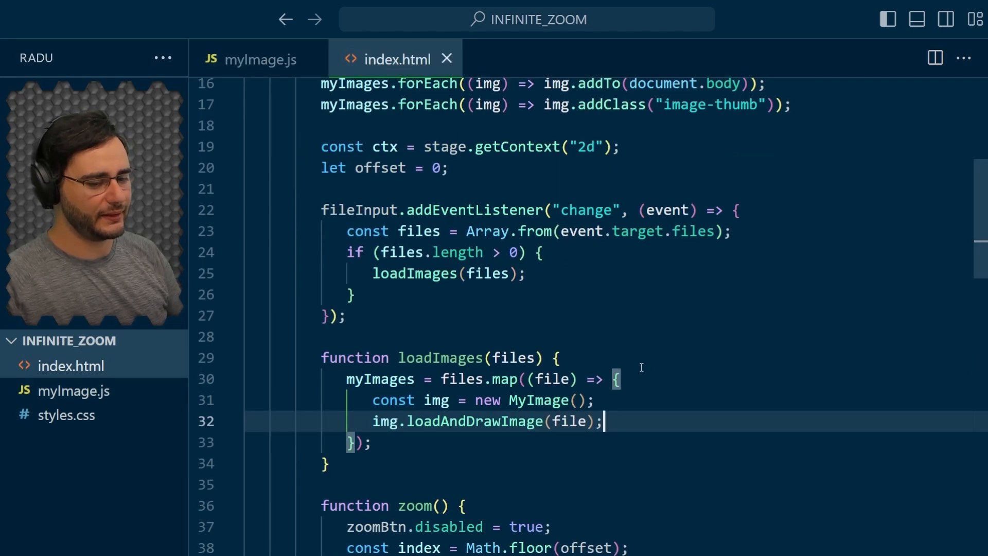
text(return im)
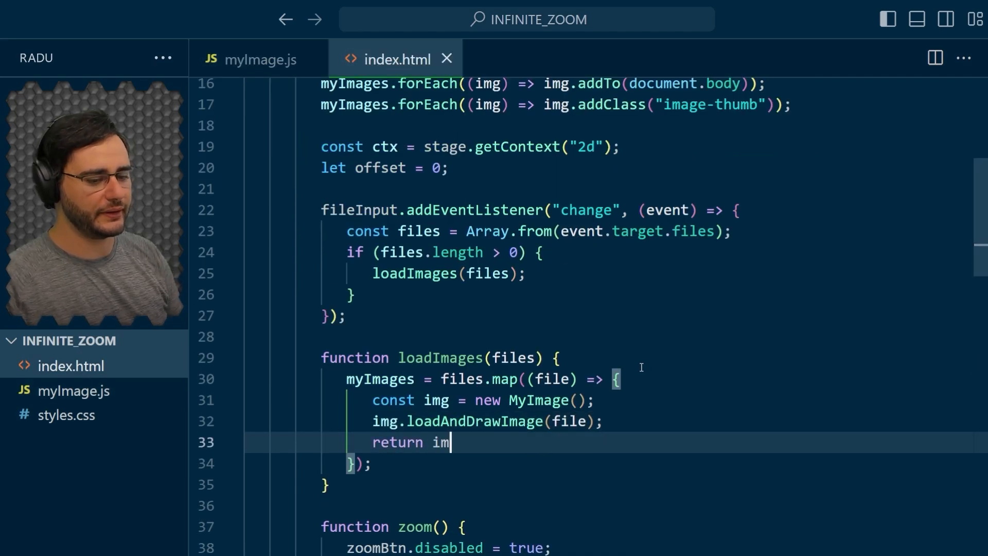
text(g;)
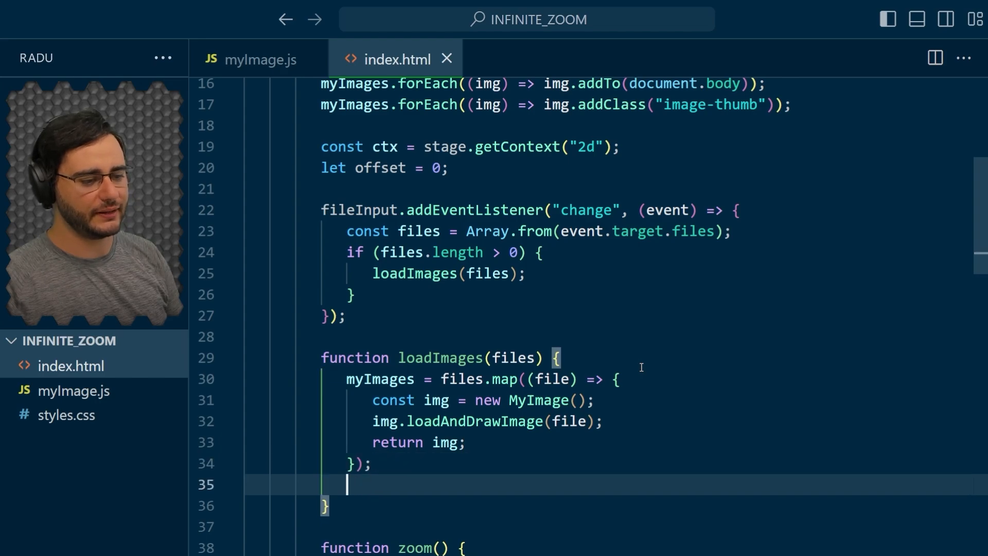
text(rend)
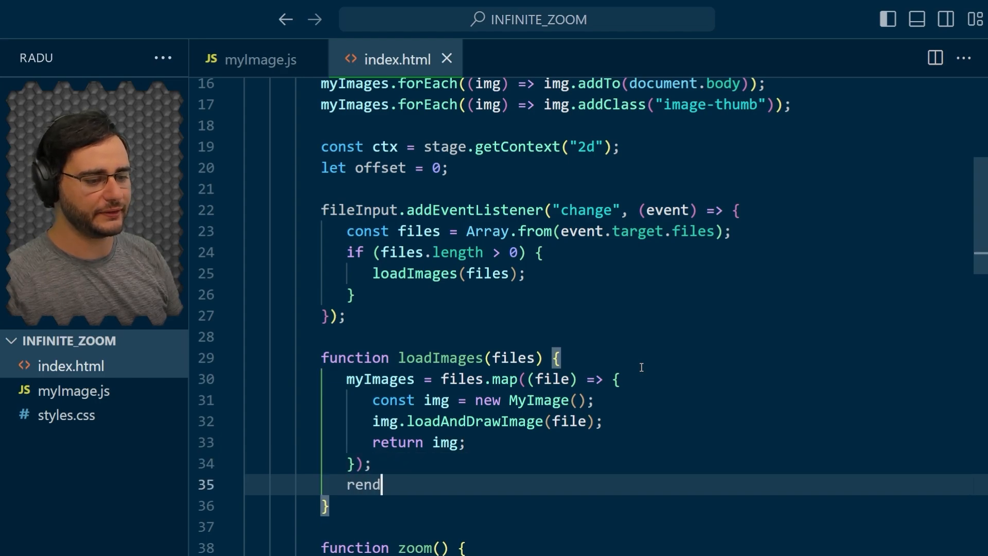
text(erImageList();)
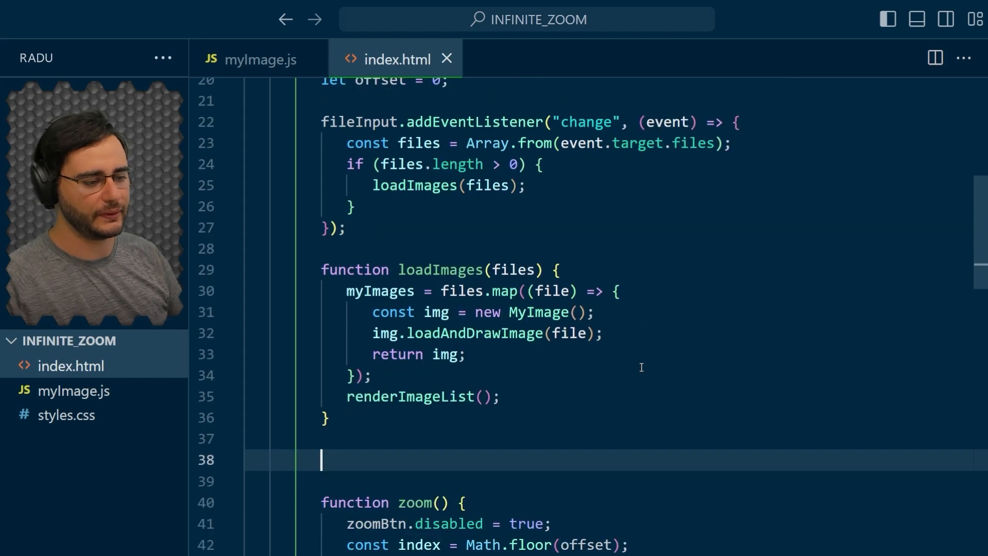
Define renderImageList() querying all ".image-thumb" elements into thumbs.
text(func)
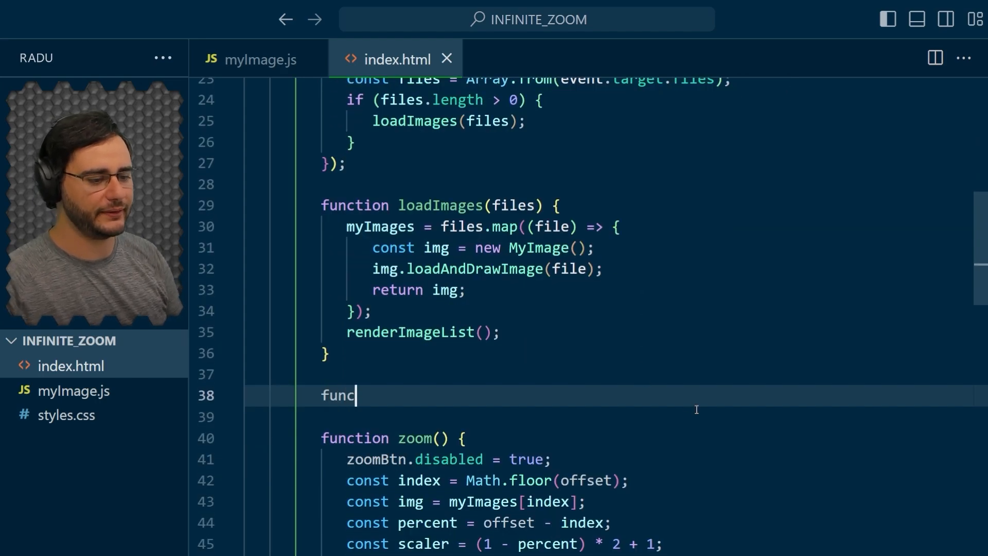
text(tion renderImageL)
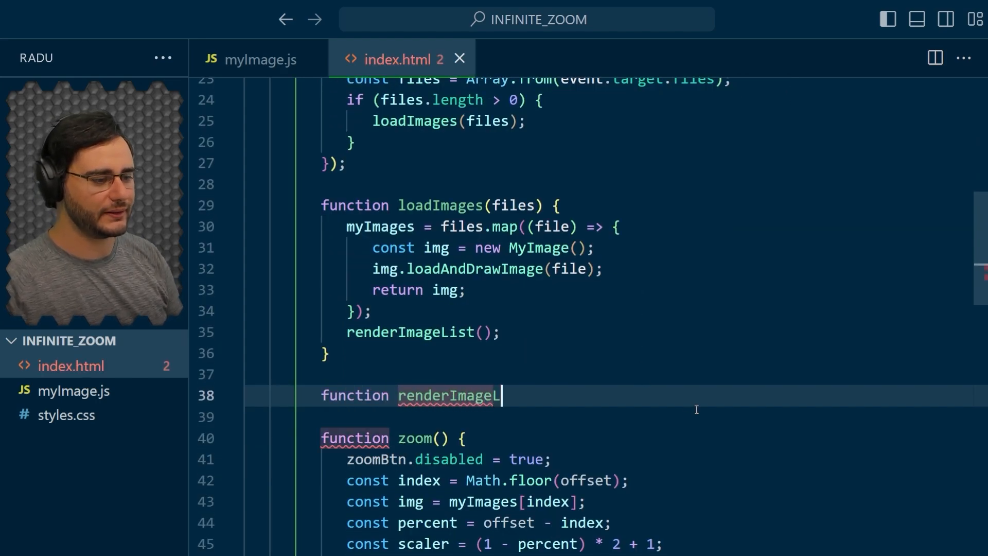
text(ist() {)
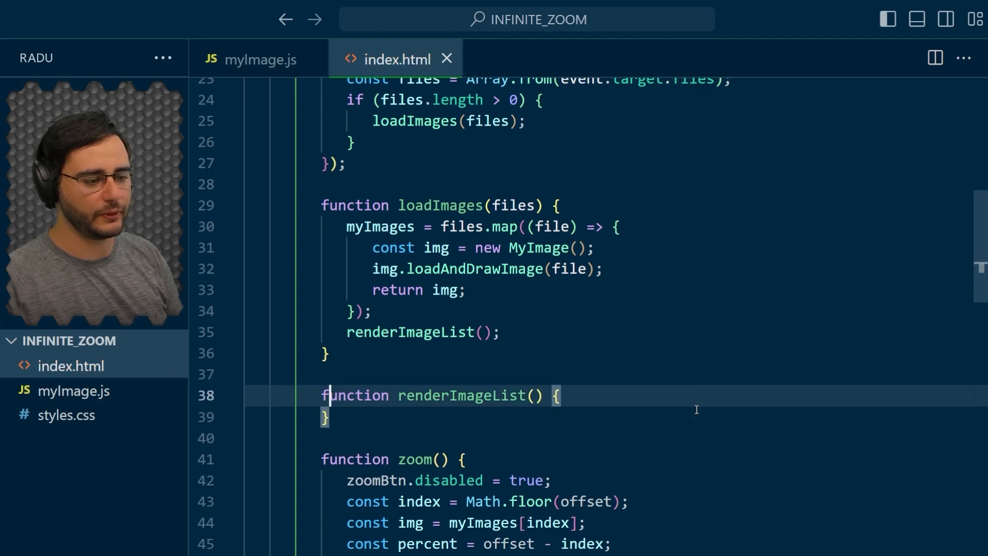
text(const thumb)
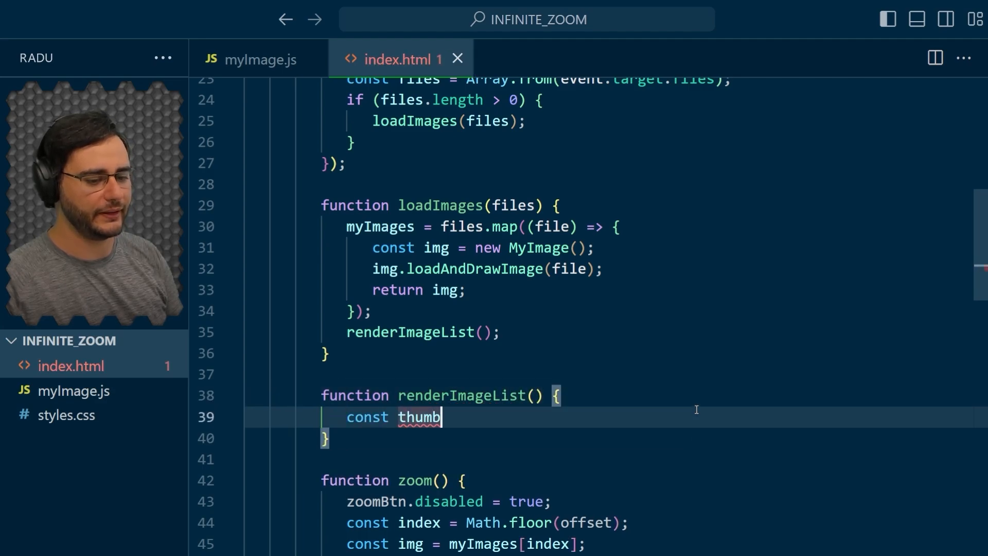
text(s = document.q)
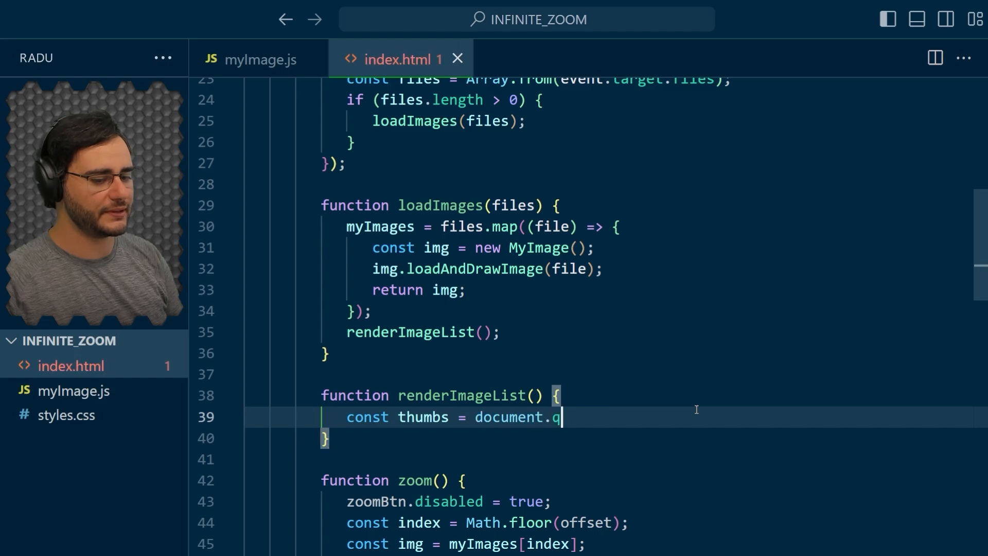
text(uerySelectorAll)
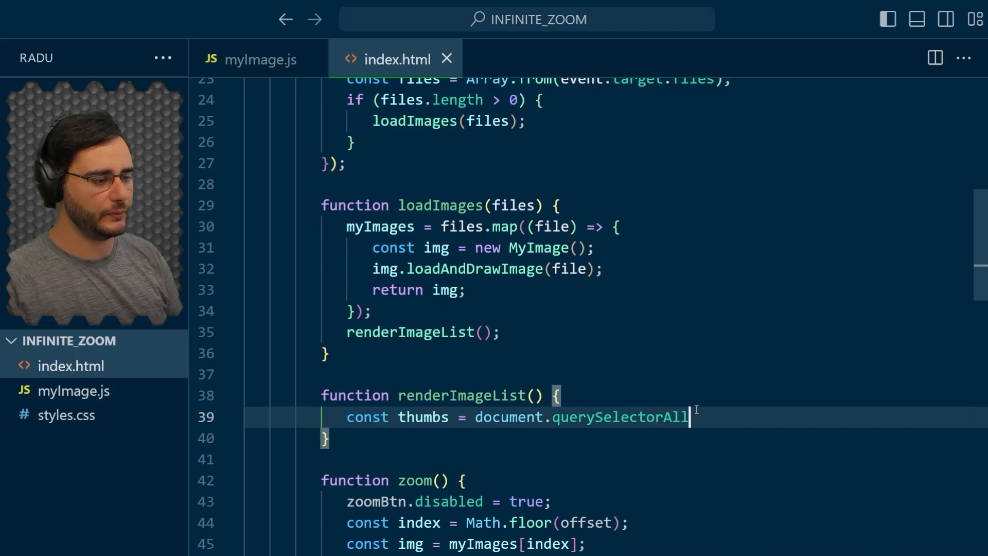
text((".image-thumb");)
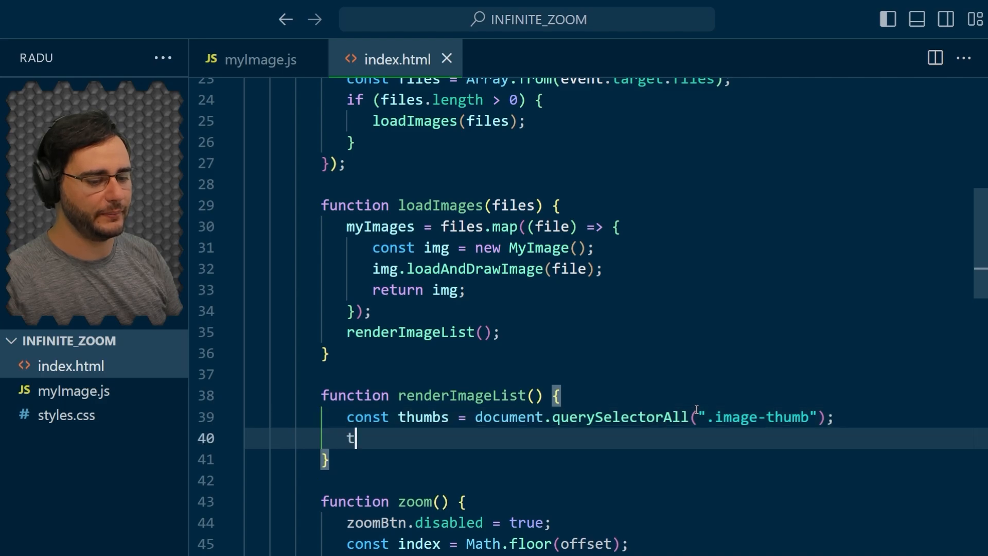
Remove each existing thumb with thumbs.forEach((thumb) => thumb.remove()).
text(humbs.forEach(()
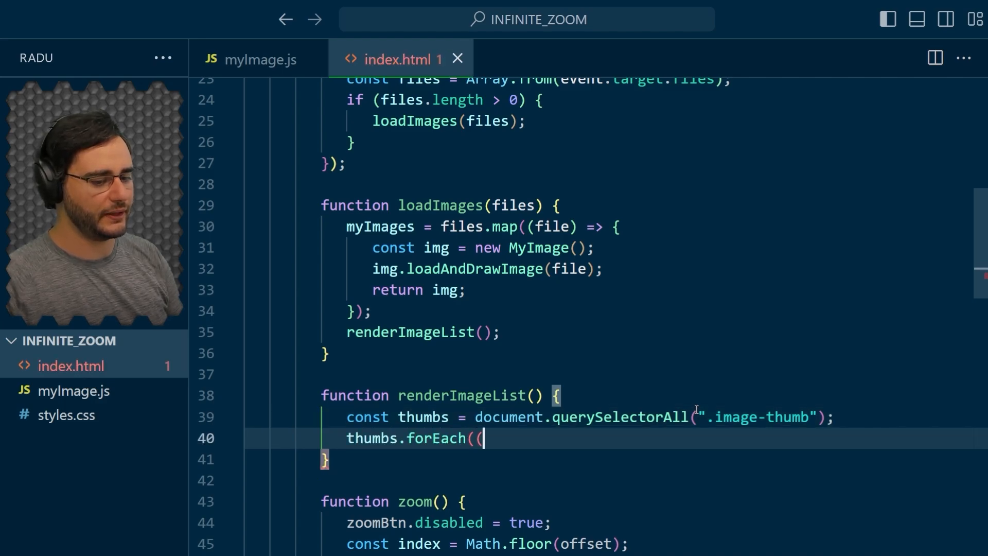
text(thumb) => thum)
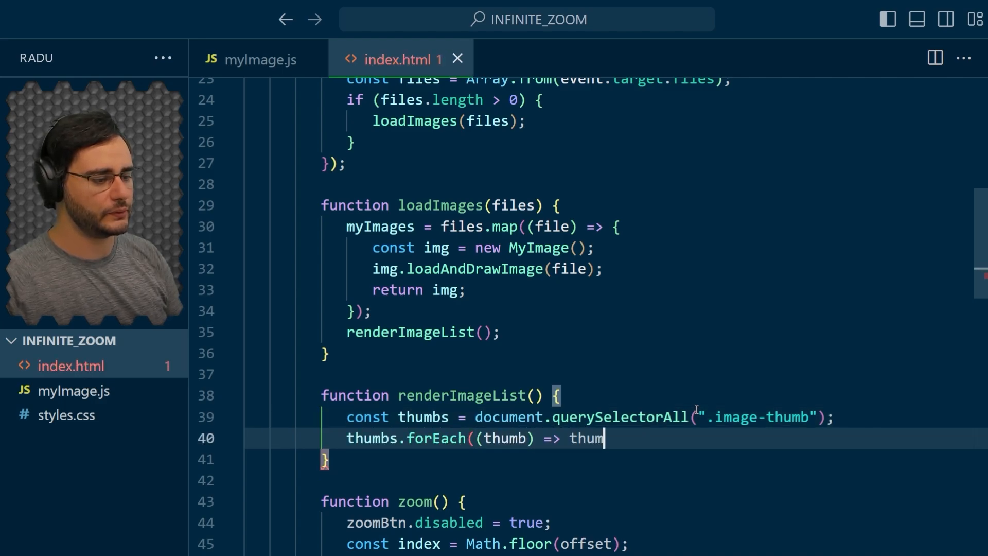
text(b.remove())
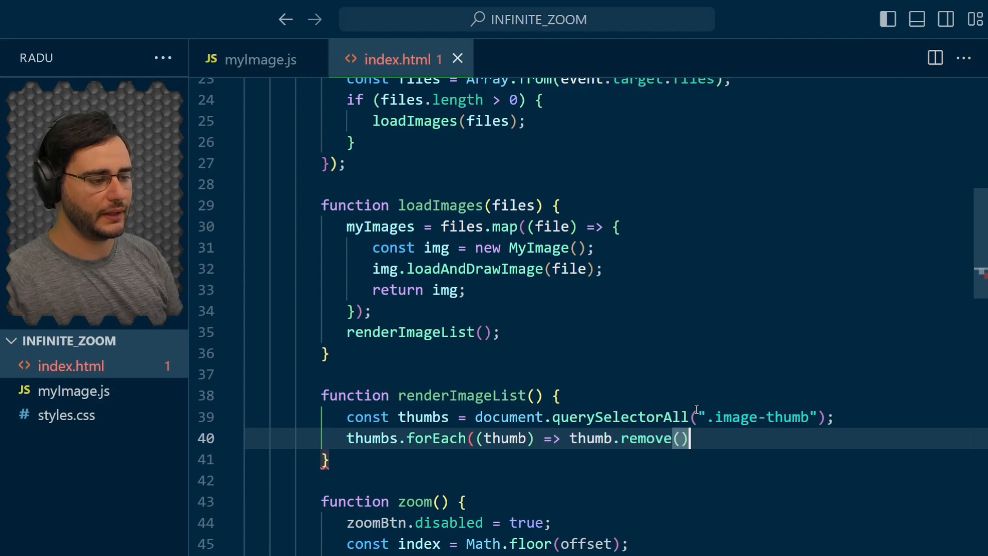
text(;)
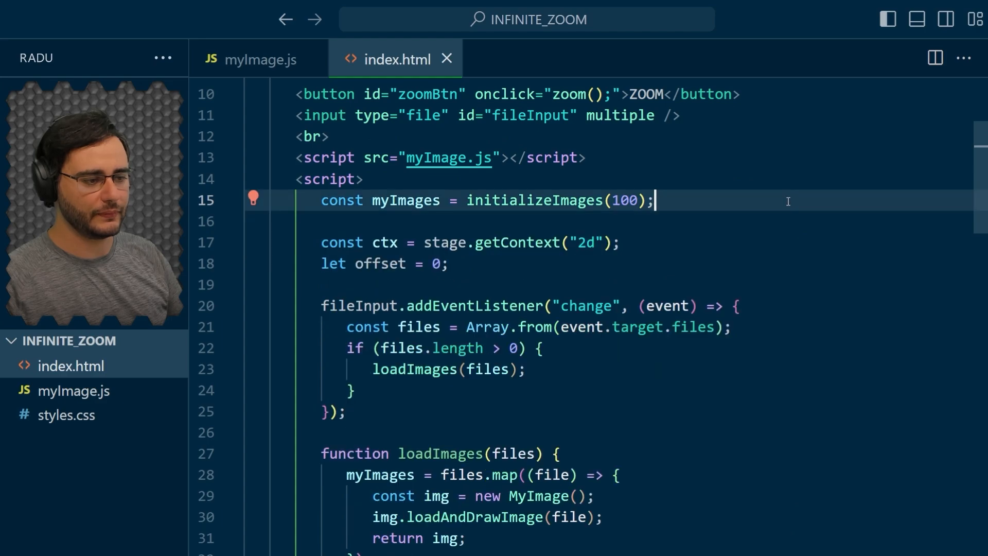
Call renderImageList(); after initializeImages(100) and check where myImages is reassigned.
scroll(down, 3)
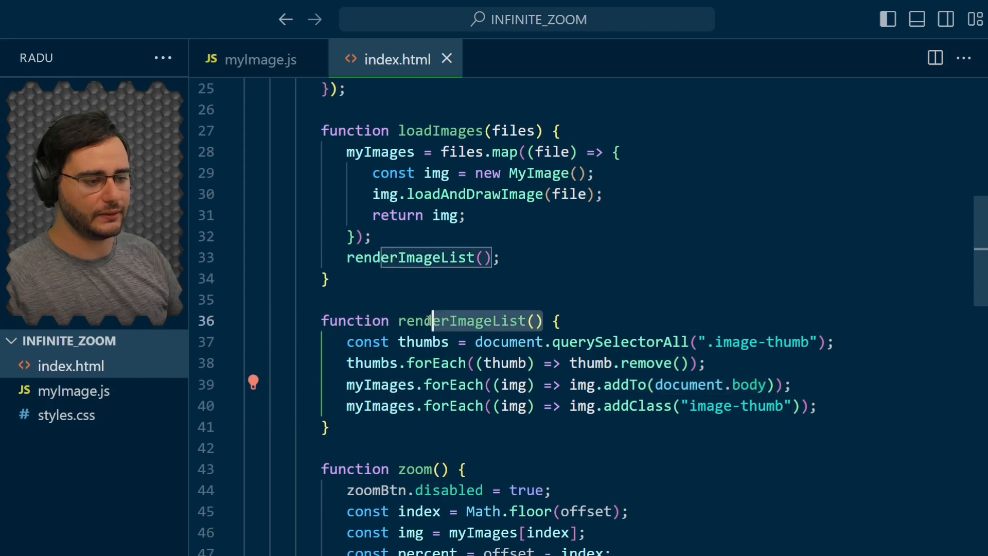
scroll(up, 3)
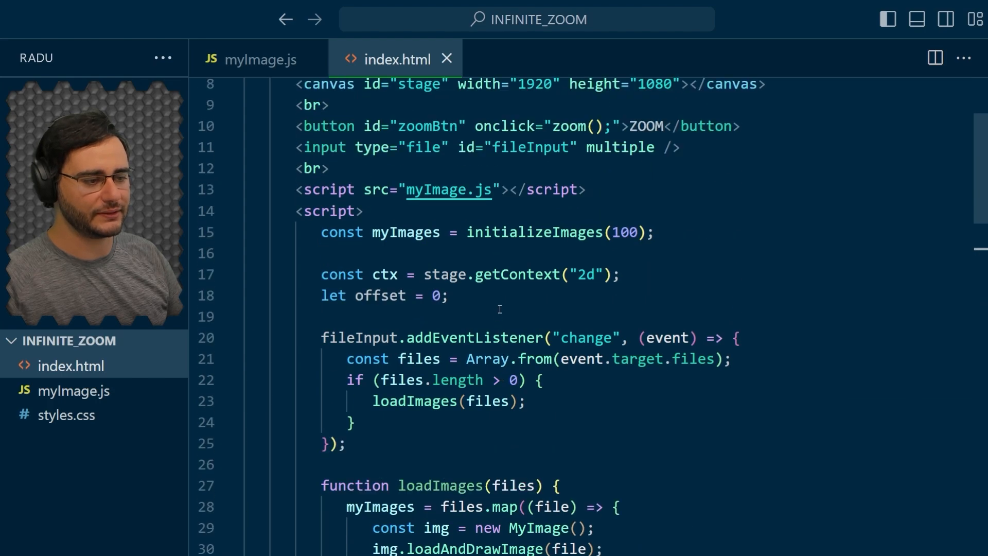
text(renderImageList())
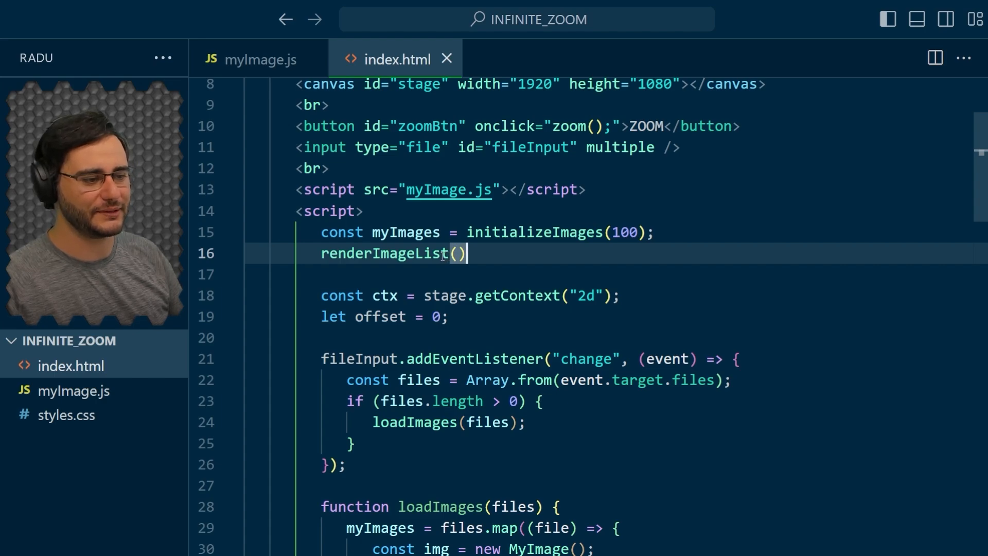
text(;)
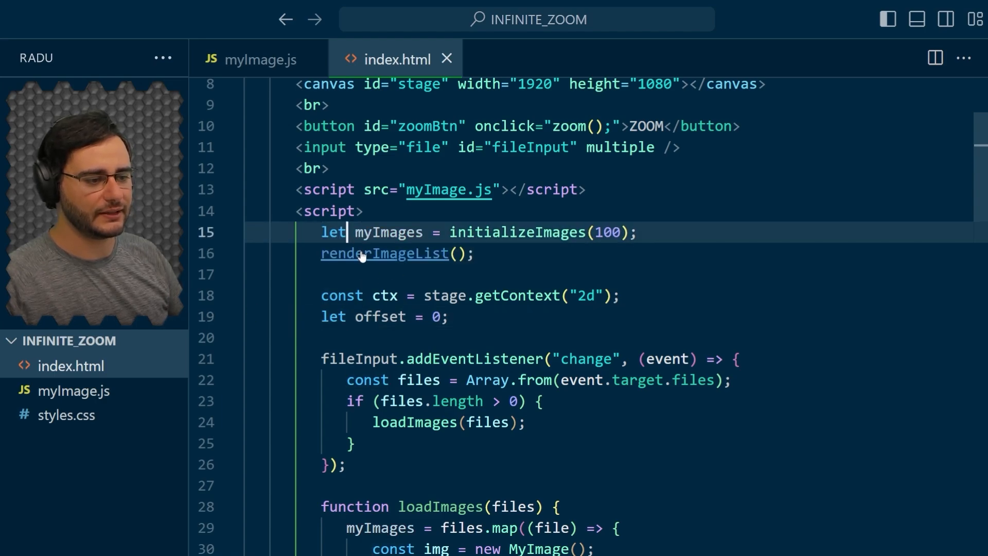
double_click(388, 231)
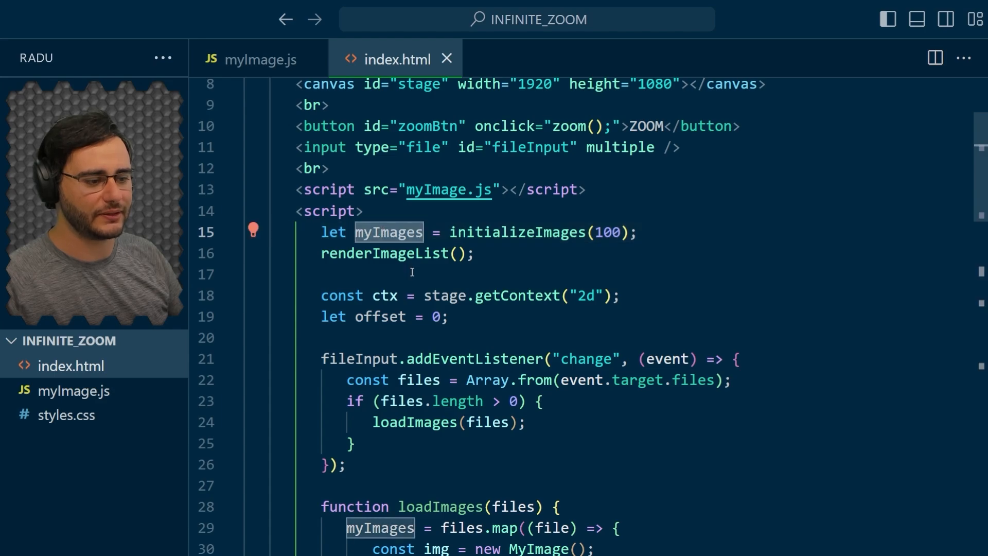
scroll(down, 3)
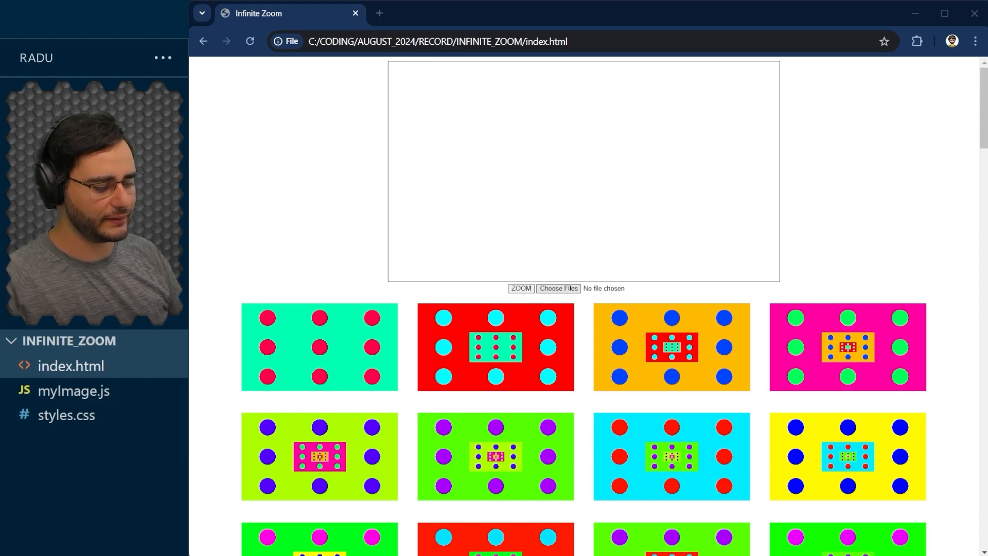
Select the 50 photos via Choose Files and review the thumbnails from underwater to stormy landscapes.
click(558, 288)
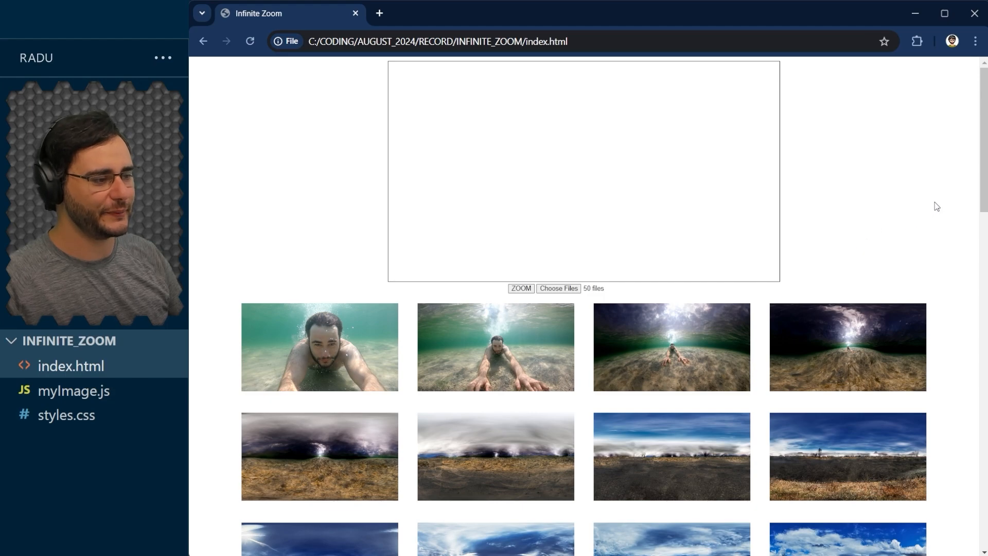
scroll(down, 3)
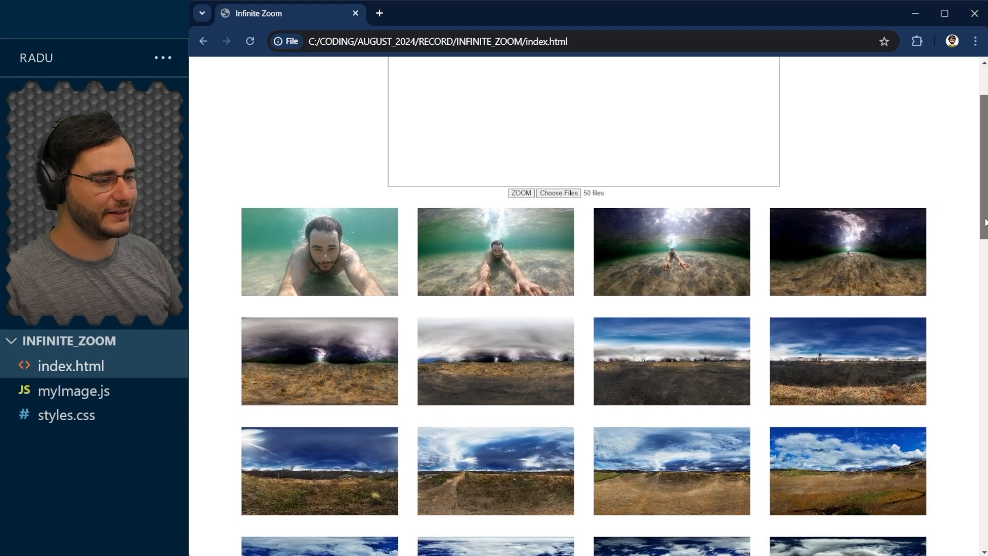
scroll(down, 3)
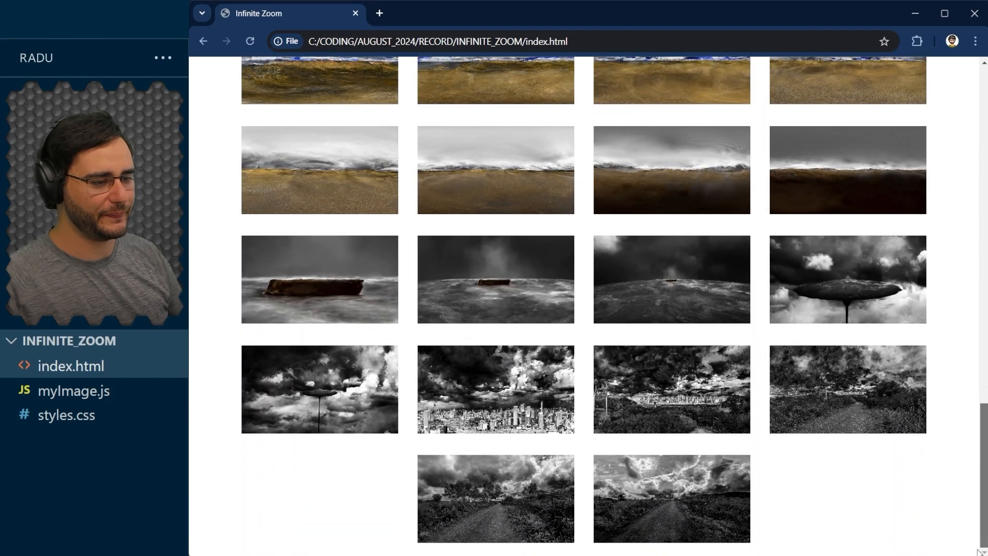